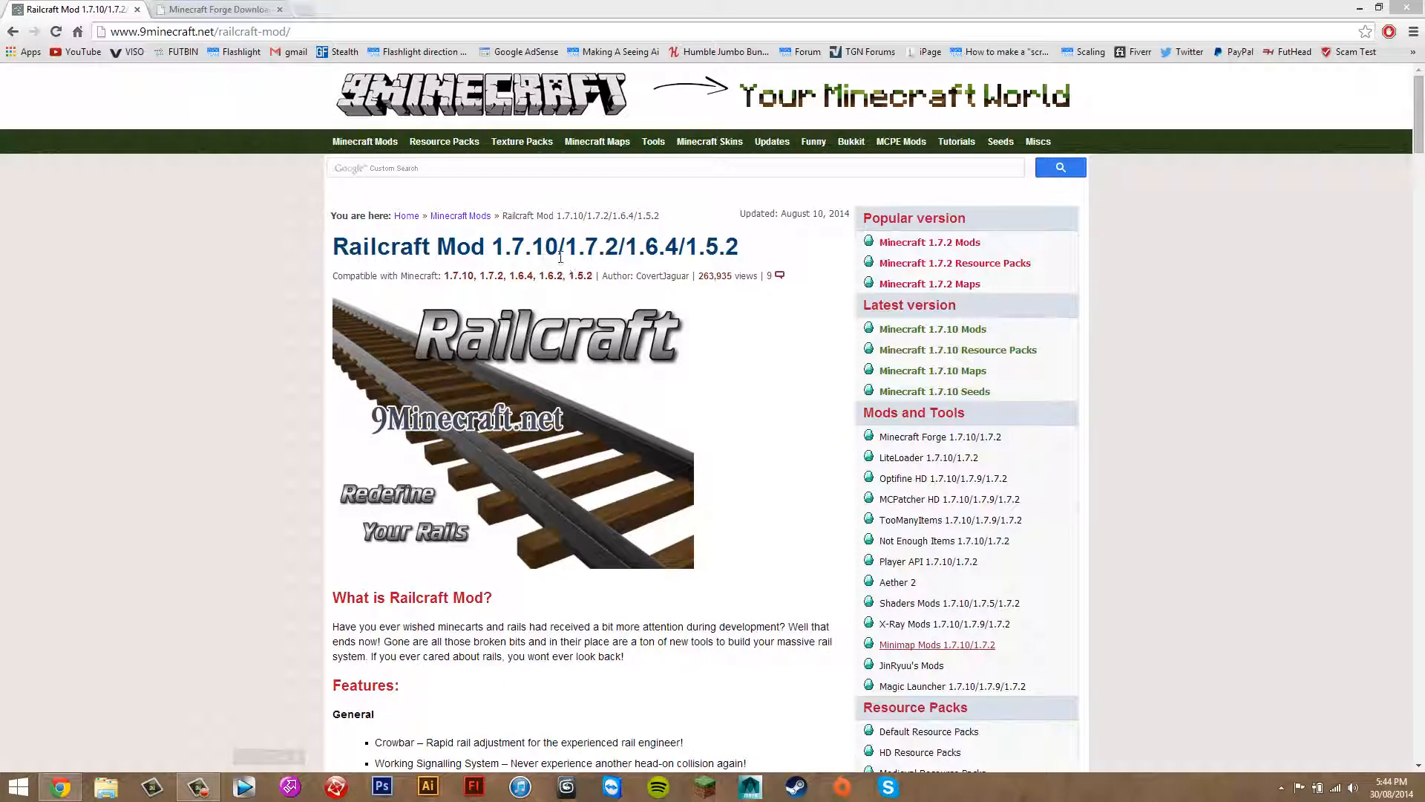
mouse_move(473, 332)
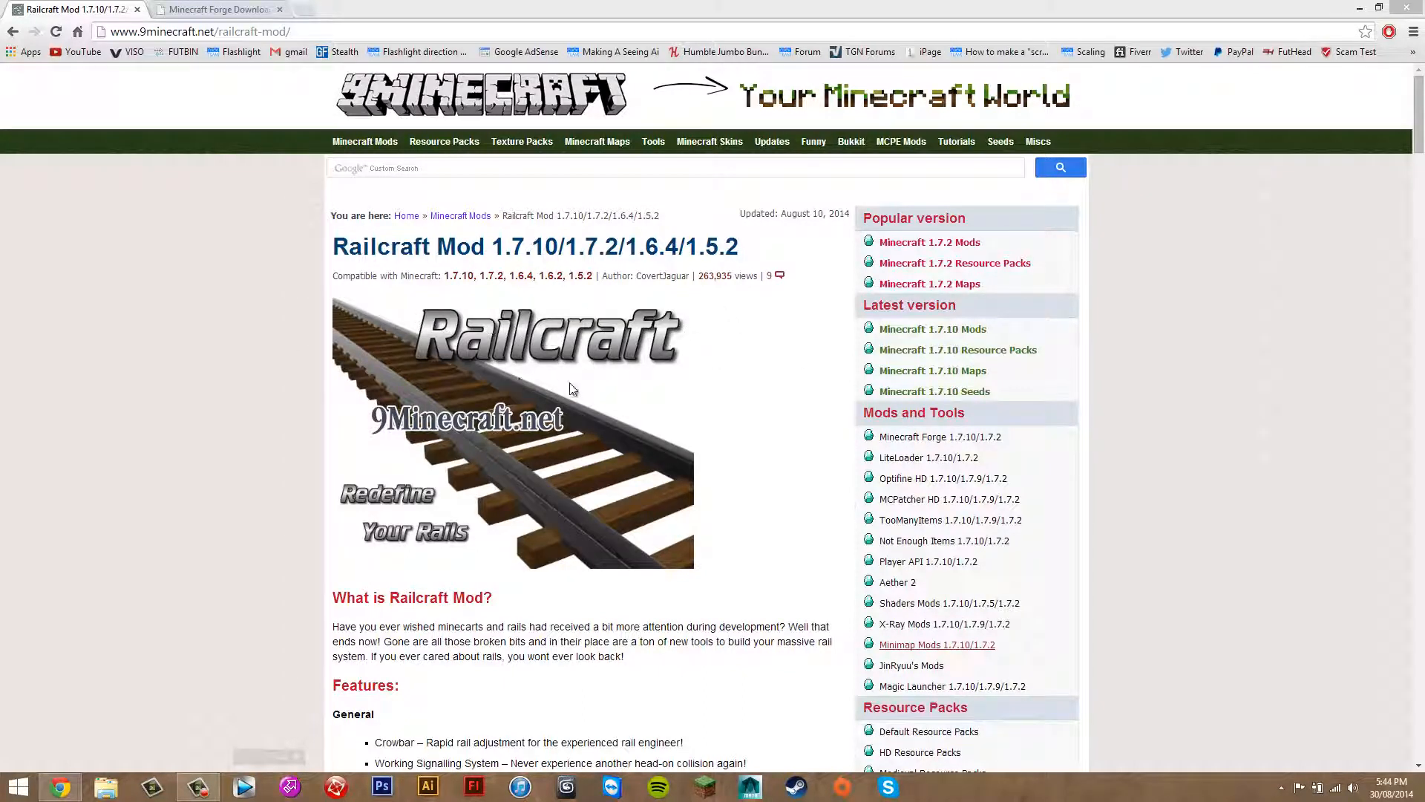
Step: Scroll through the Railcraft Mod 1.7.10 page, then bring the Minecraft Forge Downloads tab forward
scroll("down", 3)
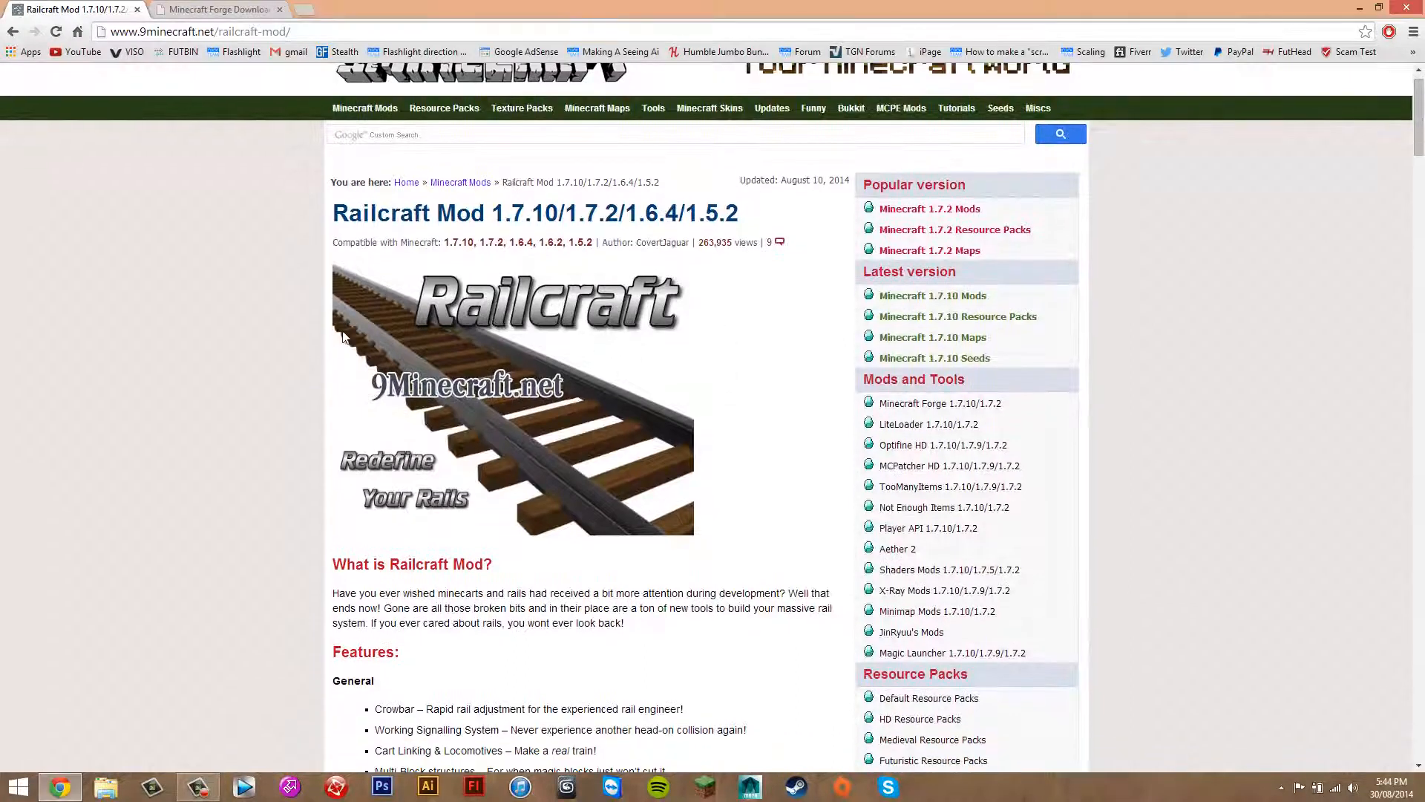
mouse_move(483, 505)
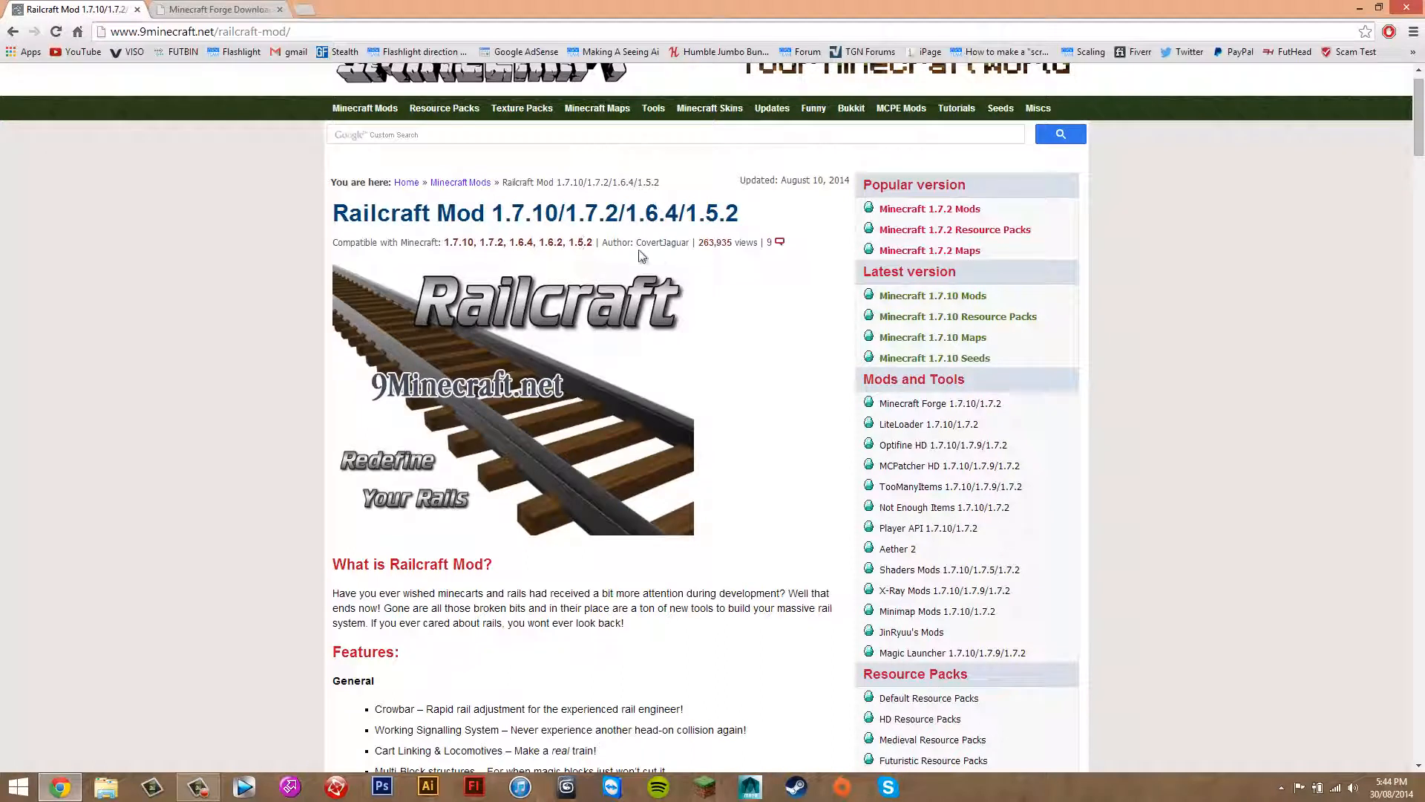
mouse_move(651, 244)
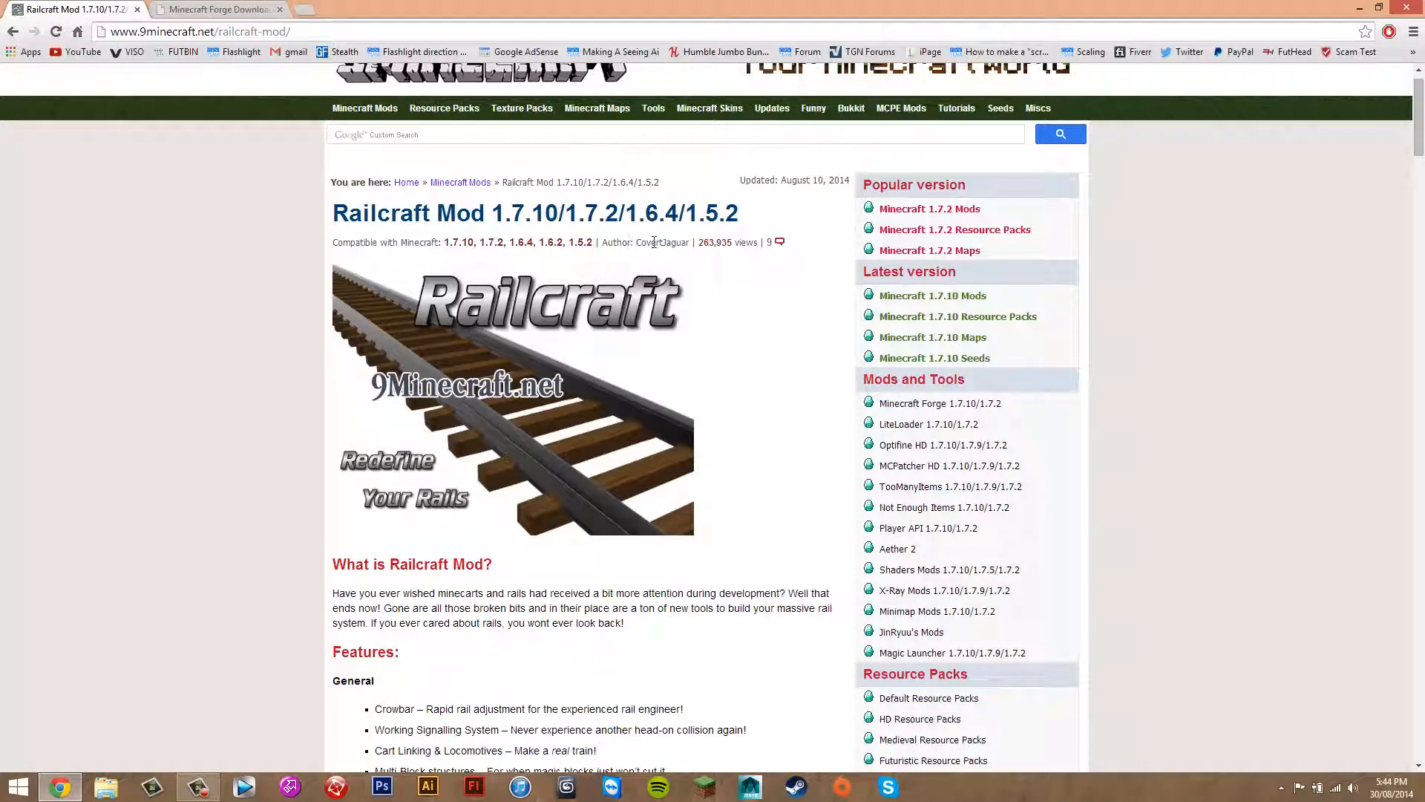
mouse_move(751, 287)
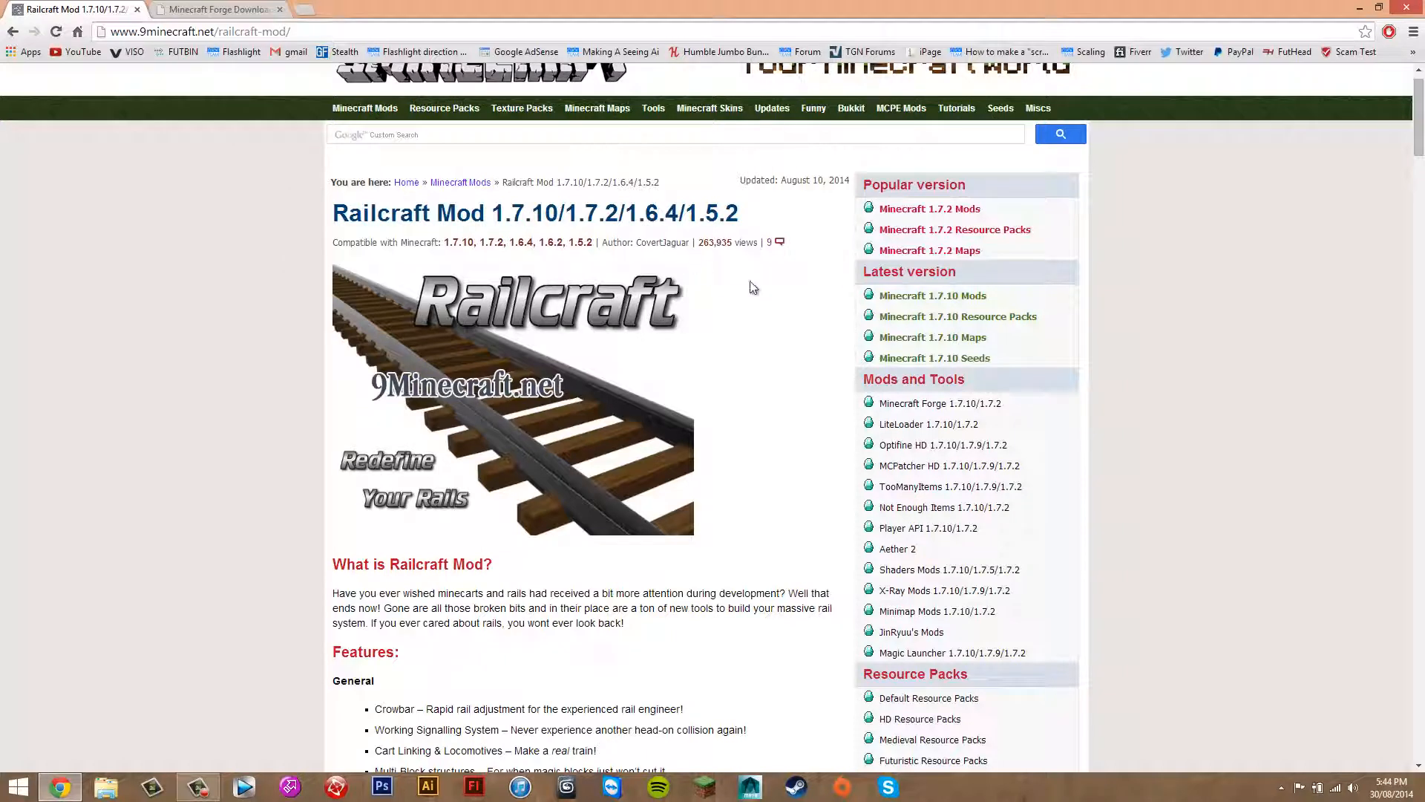
mouse_move(736, 257)
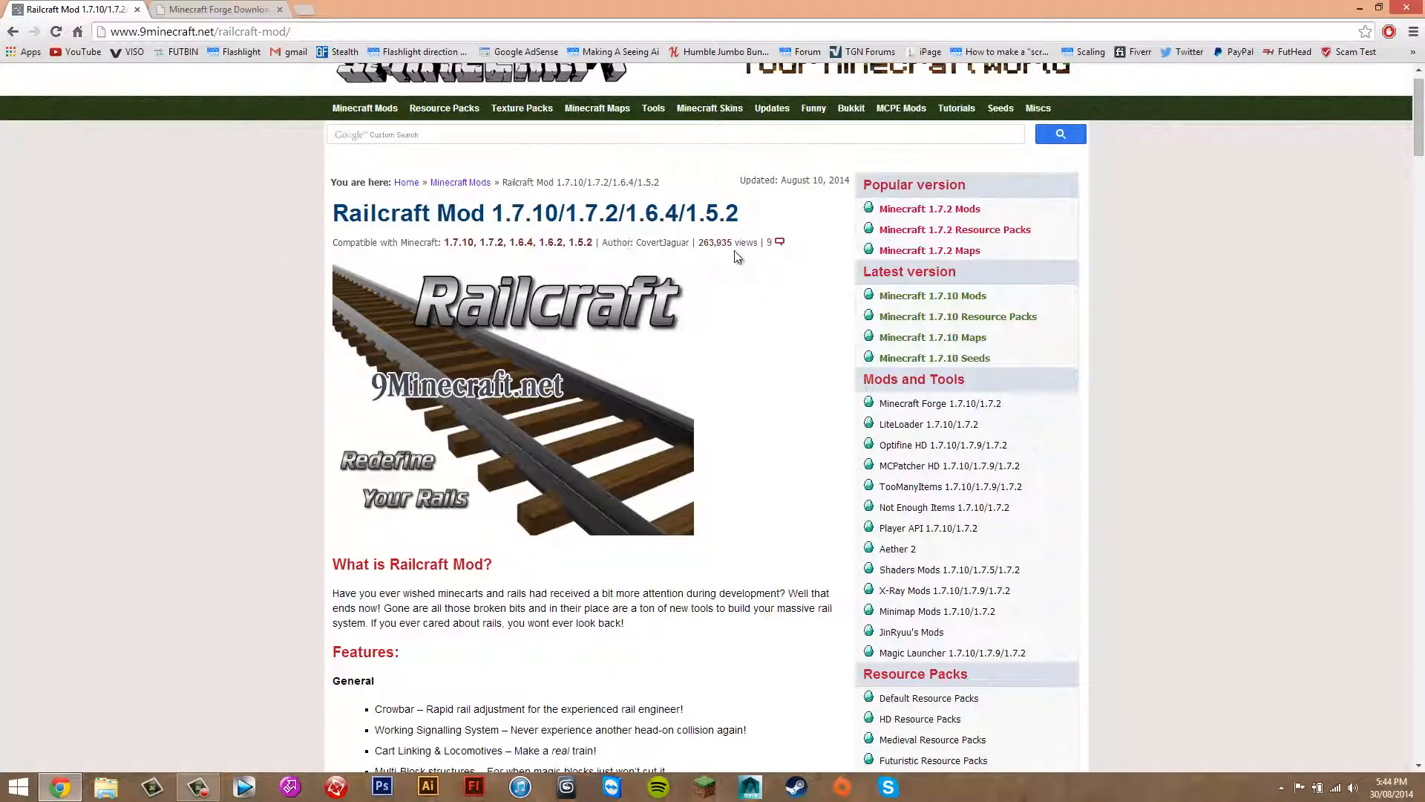
mouse_move(743, 263)
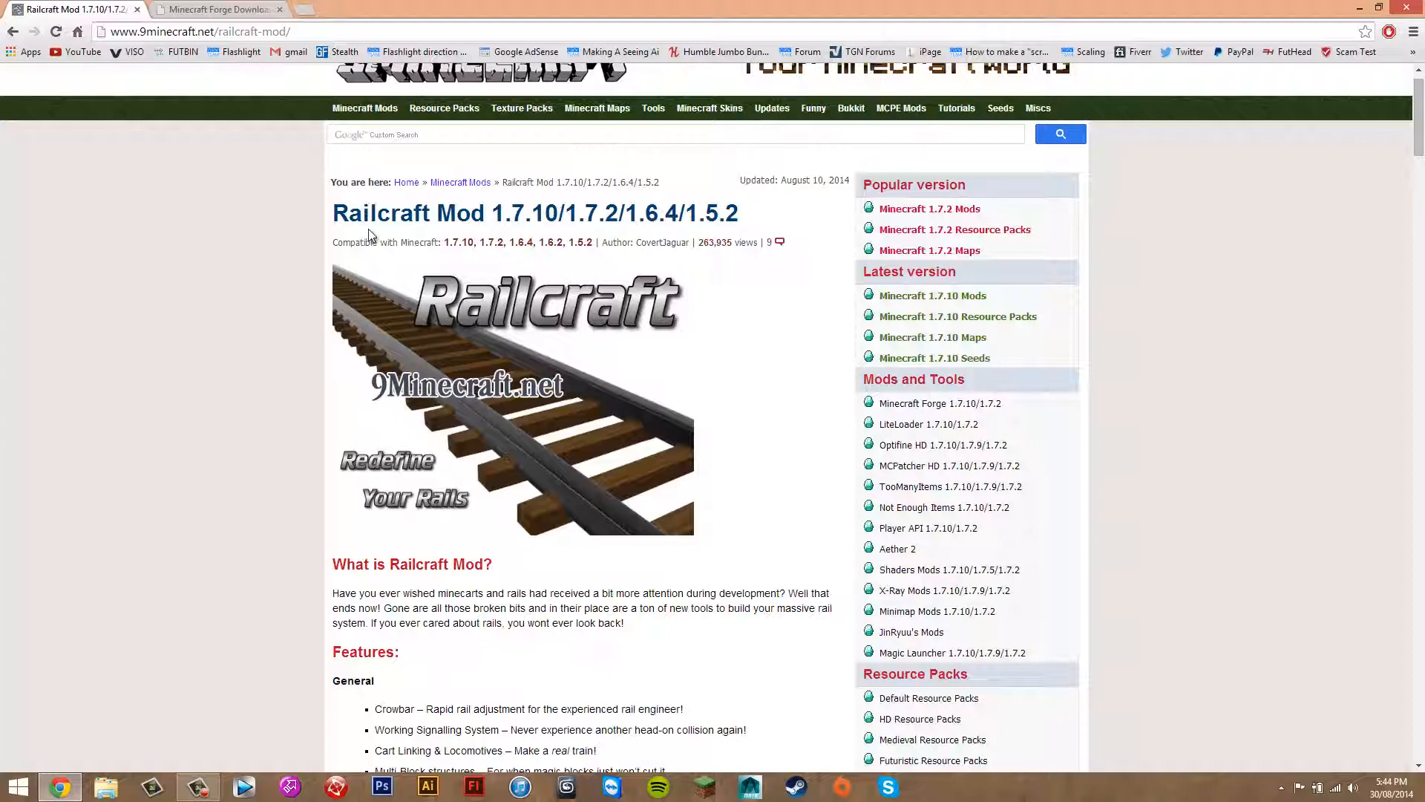
left_click(218, 9)
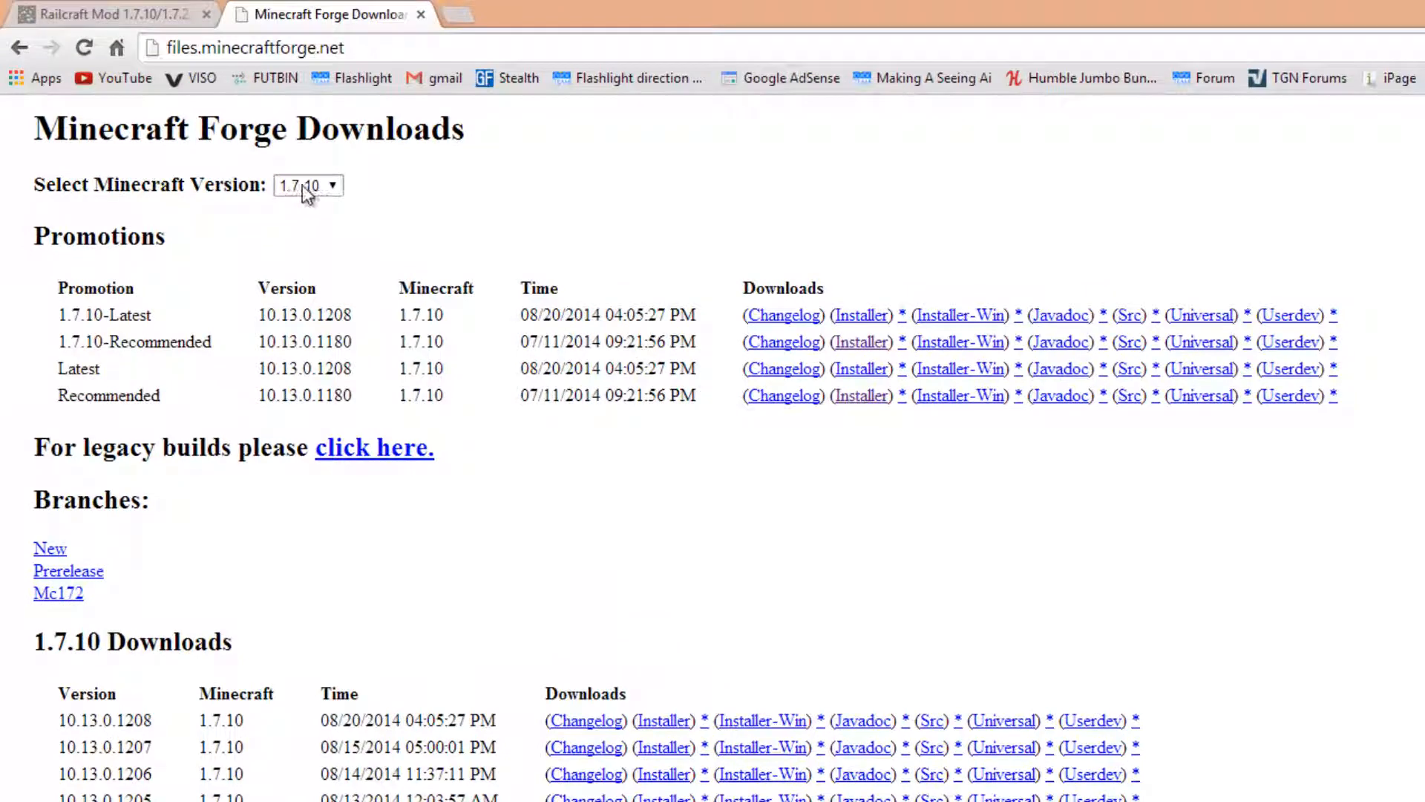
Step: Choose Minecraft 1.7.10 and start the 1.7.10-Latest (10.13.0.1208) Forge installer download
left_click(307, 186)
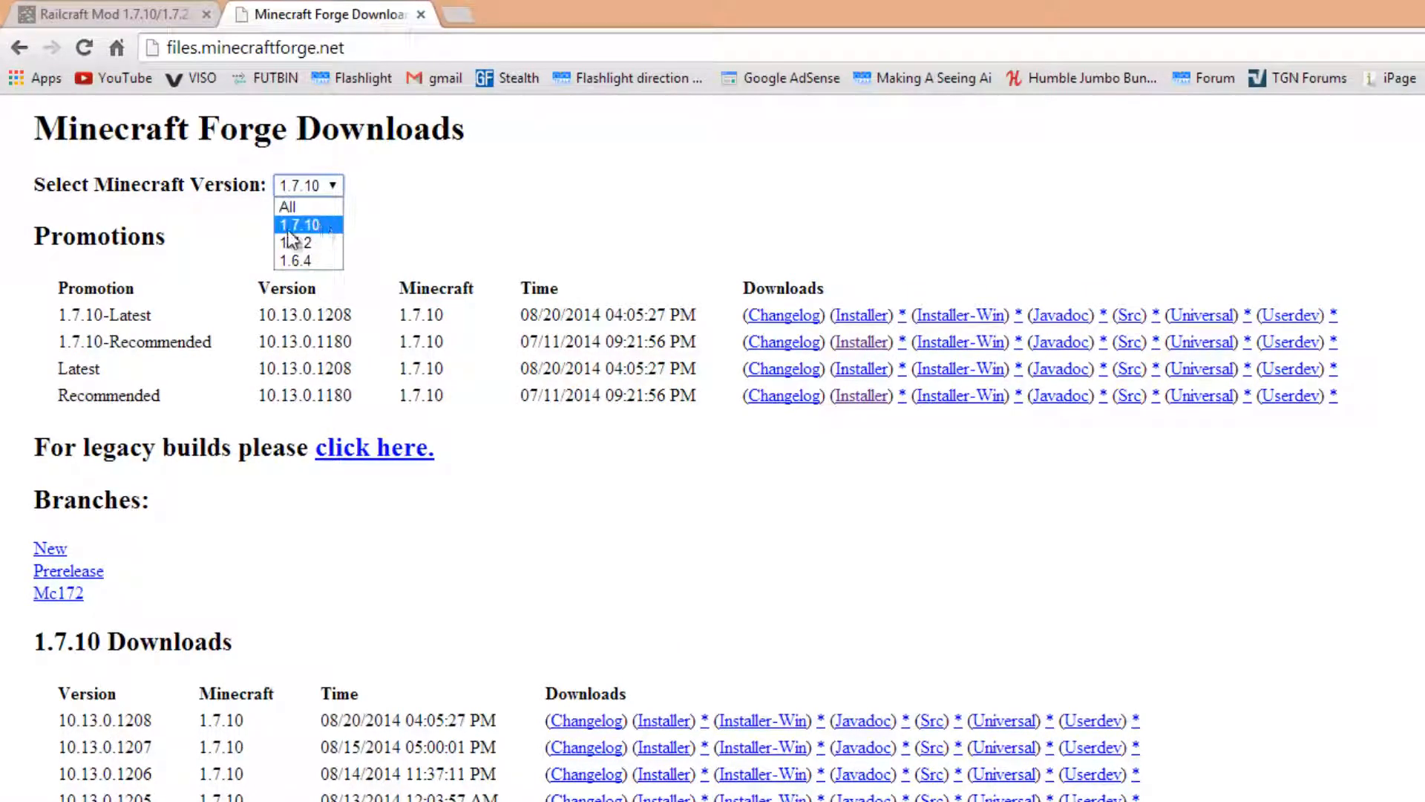
left_click(298, 224)
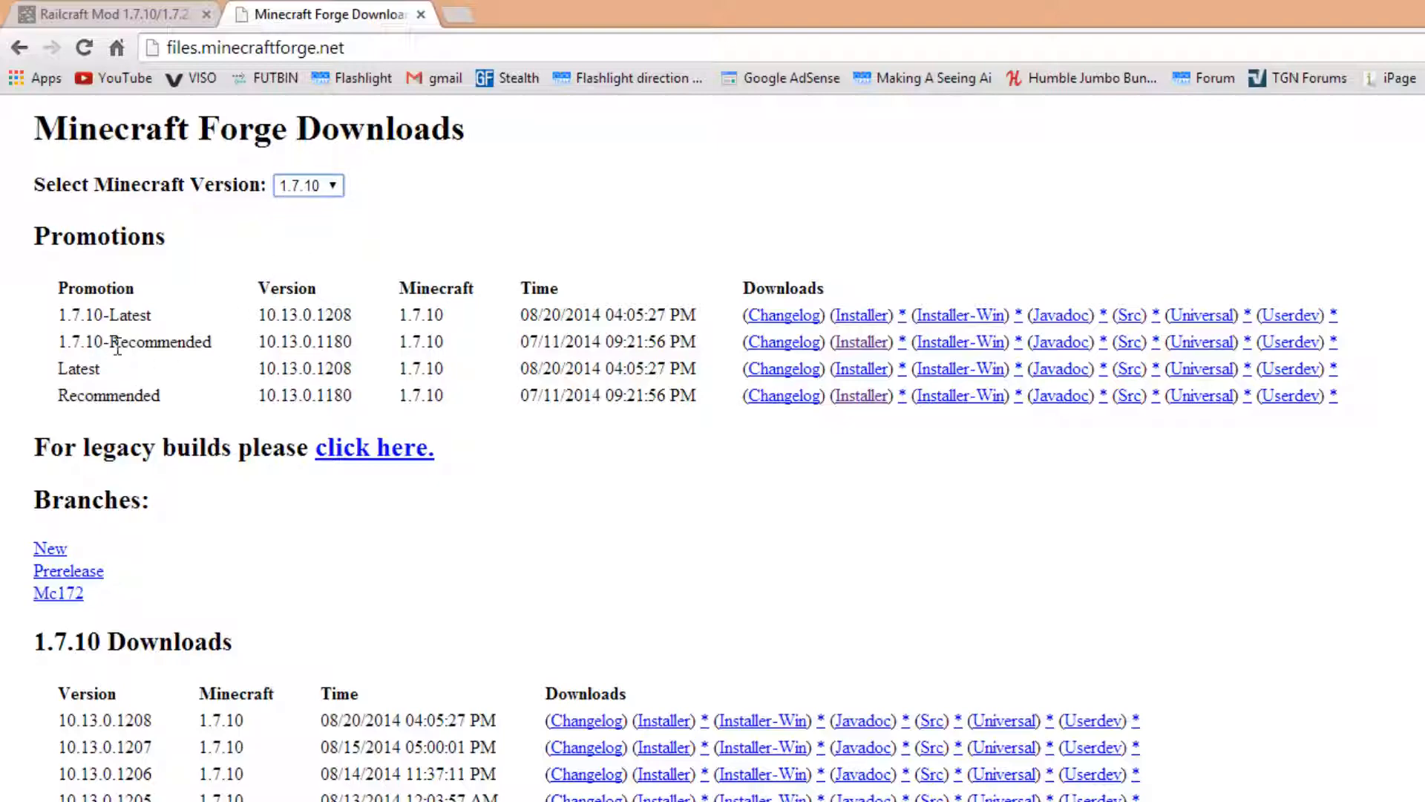
double_click(104, 315)
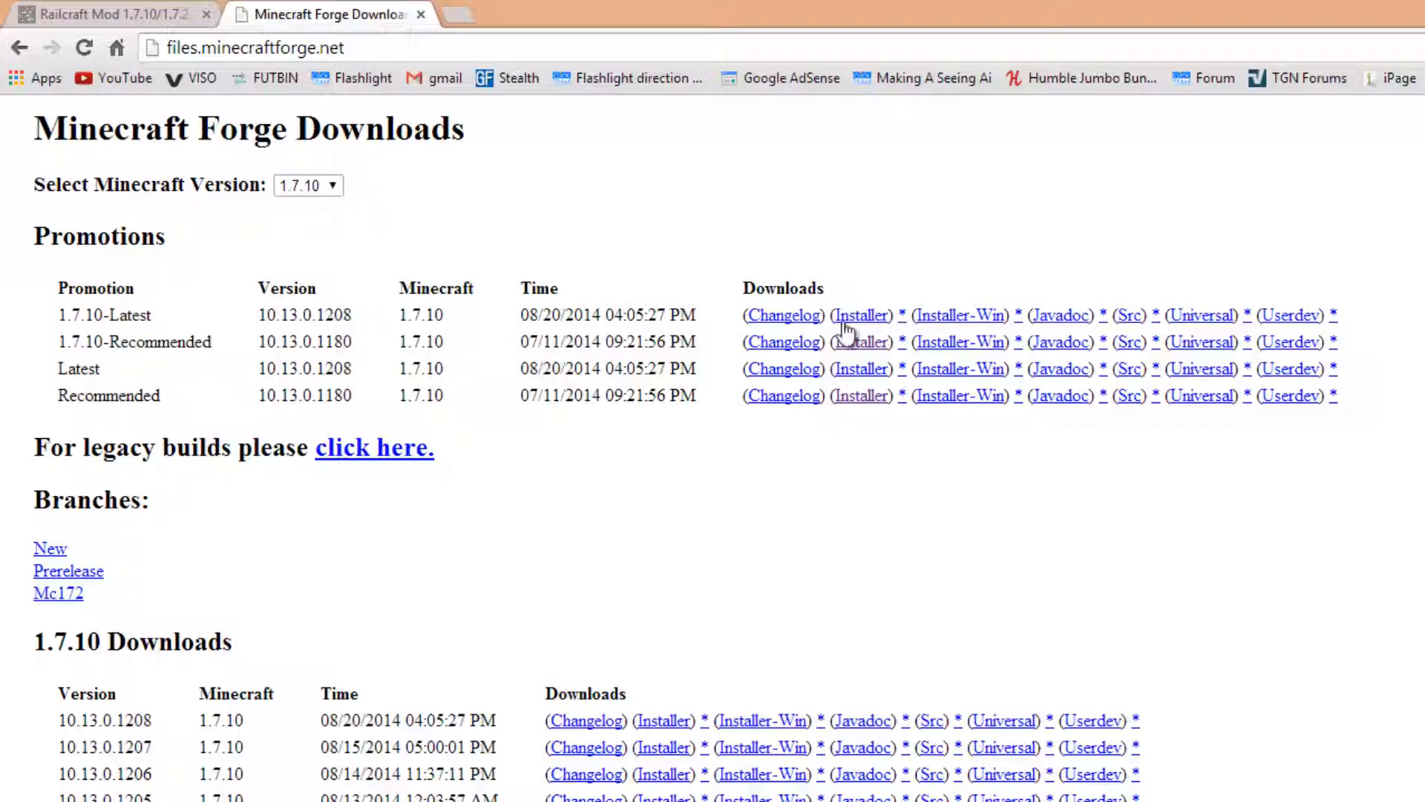
left_click(859, 315)
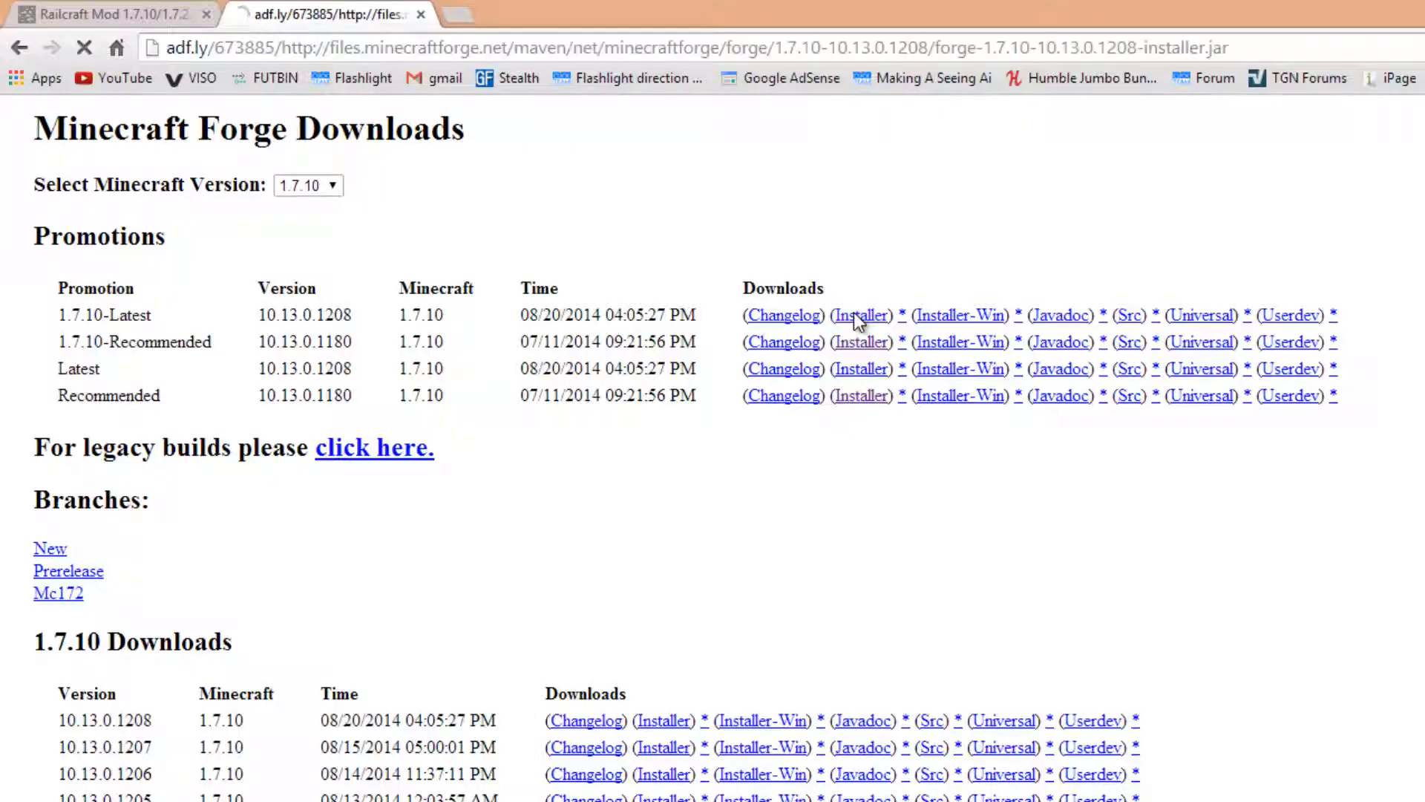
Step: Skip the adf.ly ad and keep the Forge 1.7.10-10.13.0.1208 installer jar
left_click(860, 315)
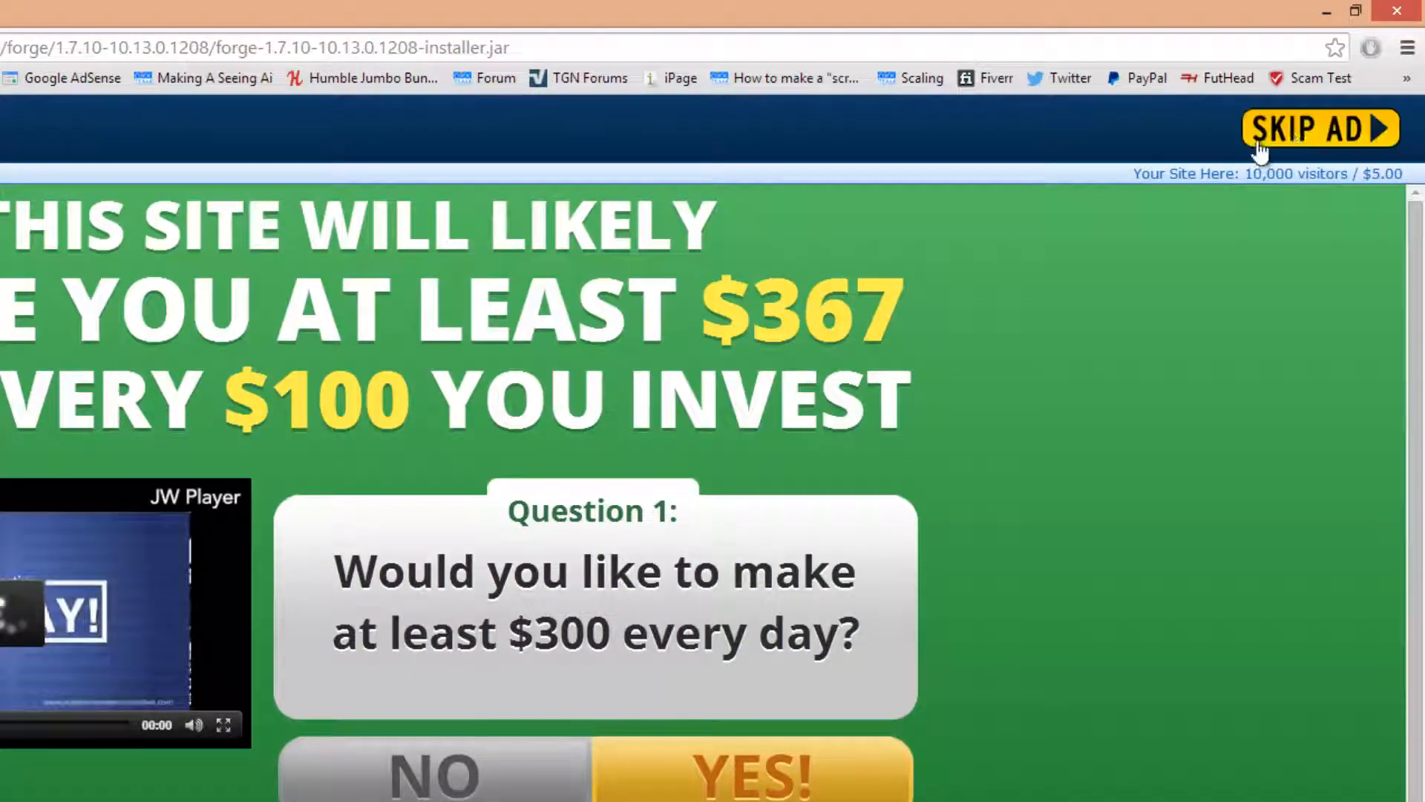
left_click(1318, 127)
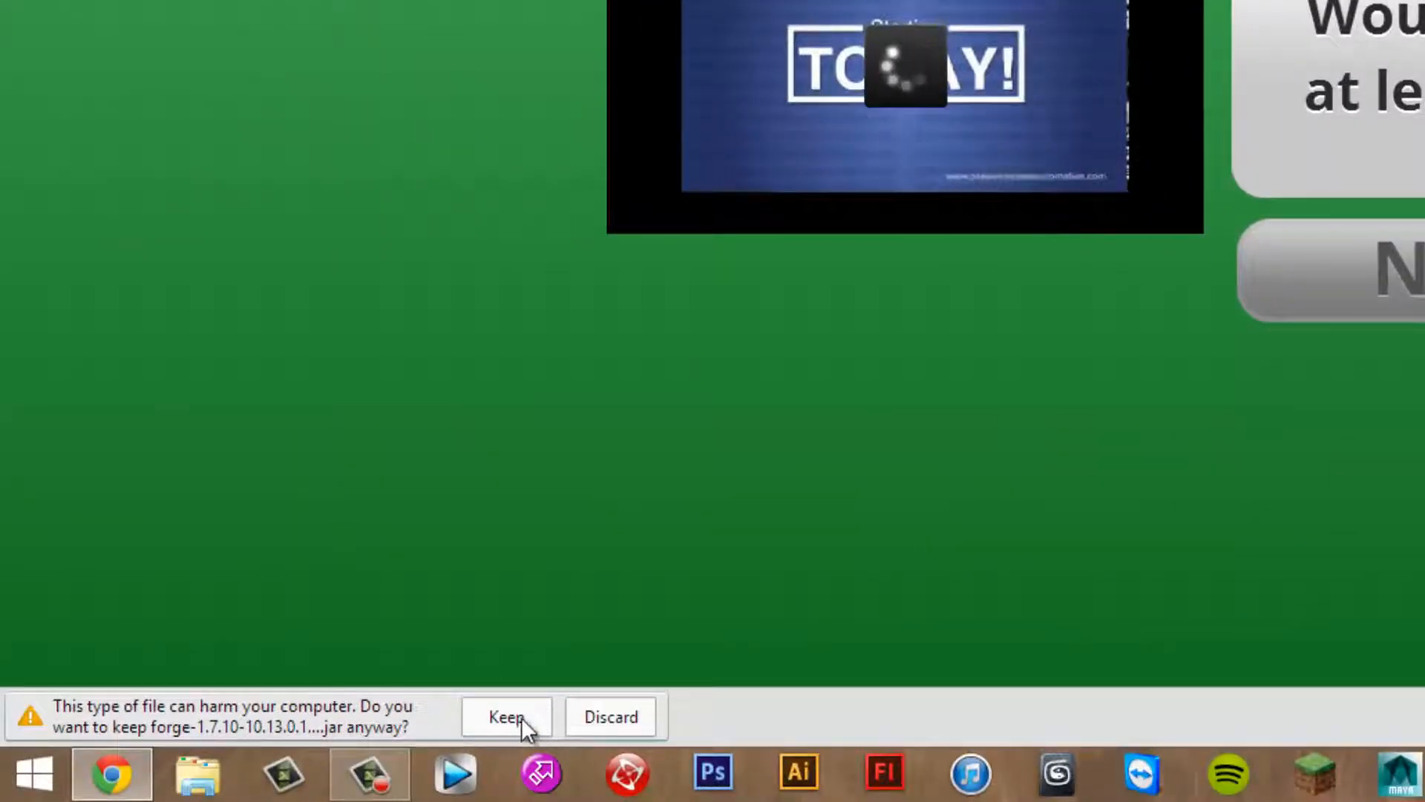
left_click(506, 716)
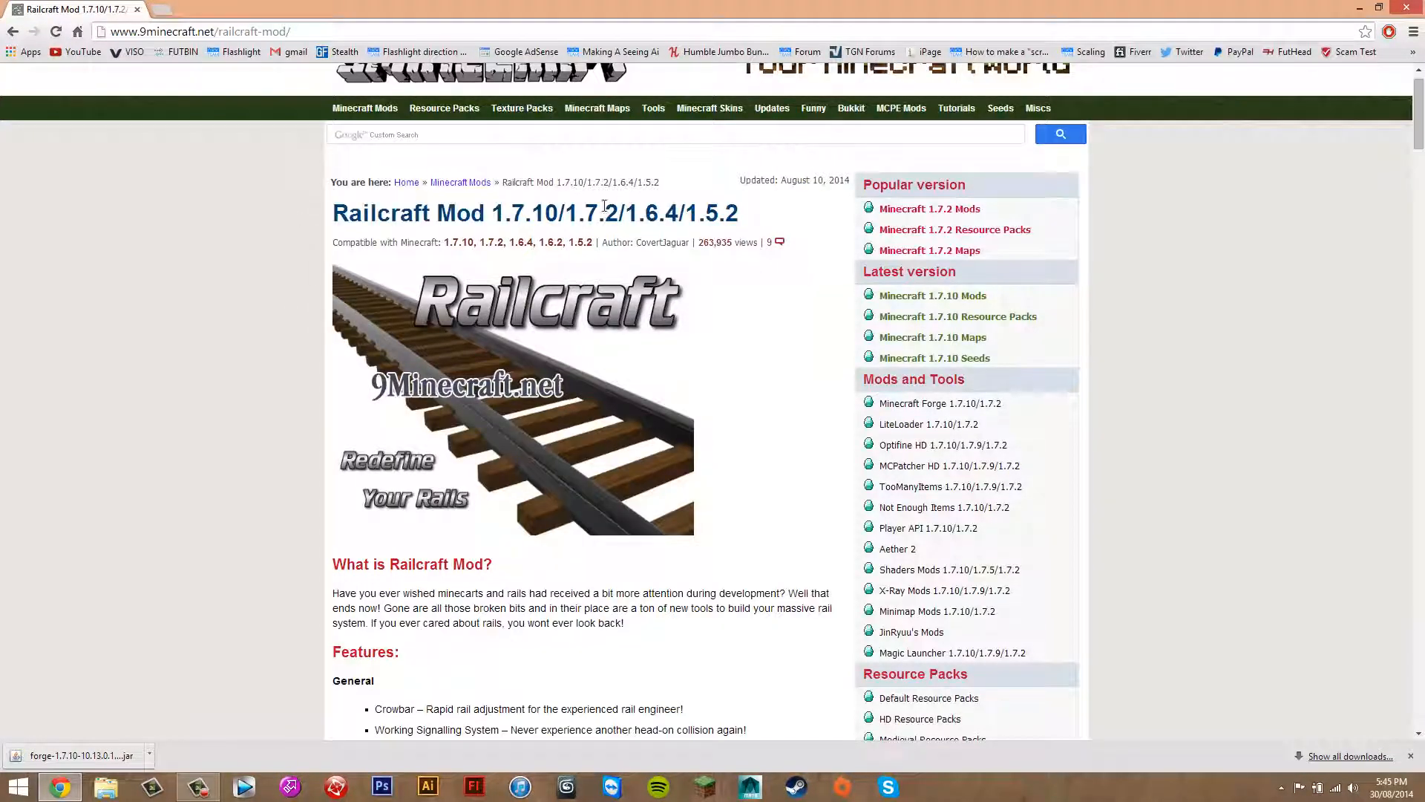
Step: Download Railcraft-Mod-1.7.10.jar from Server 1 and keep it despite the warning
scroll("down", 3)
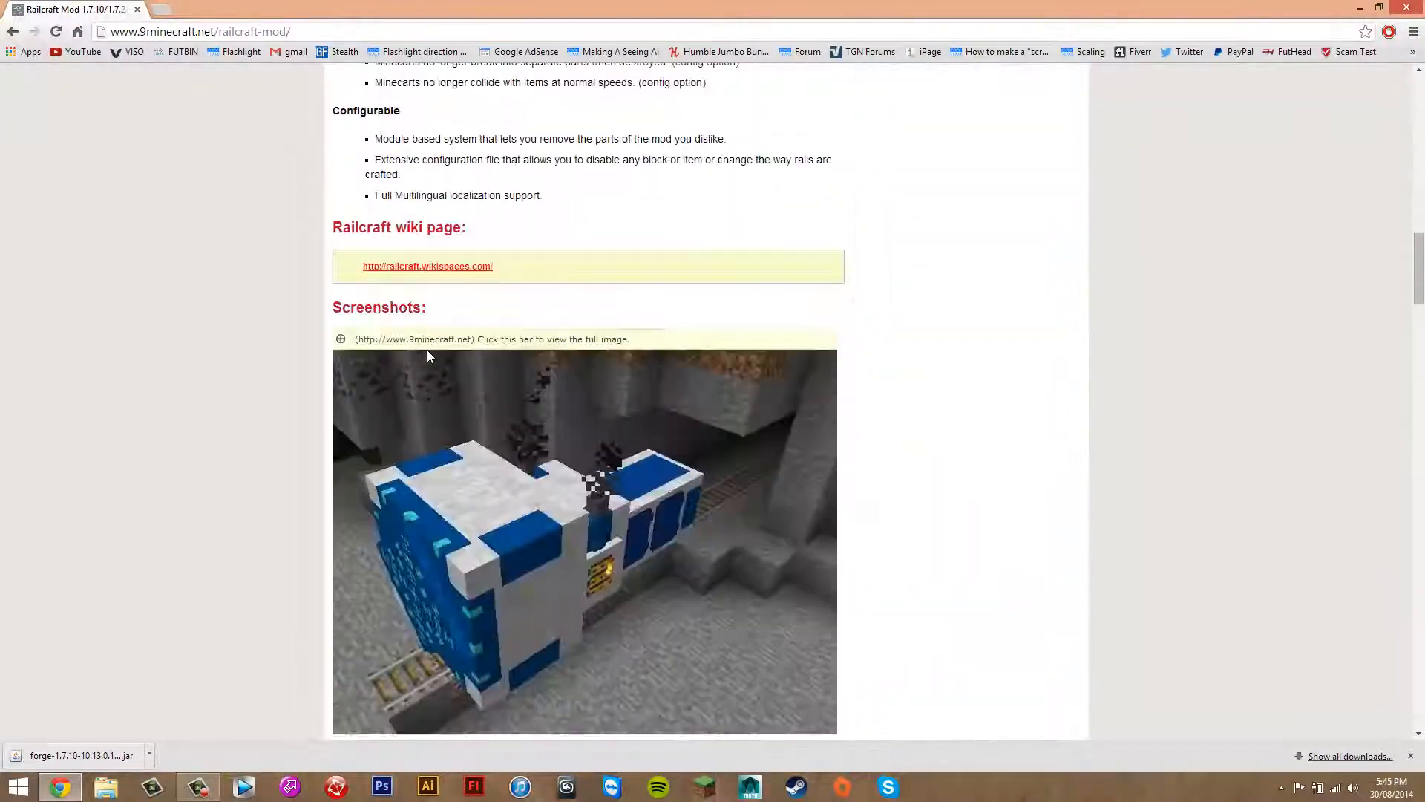
scroll("down", 3)
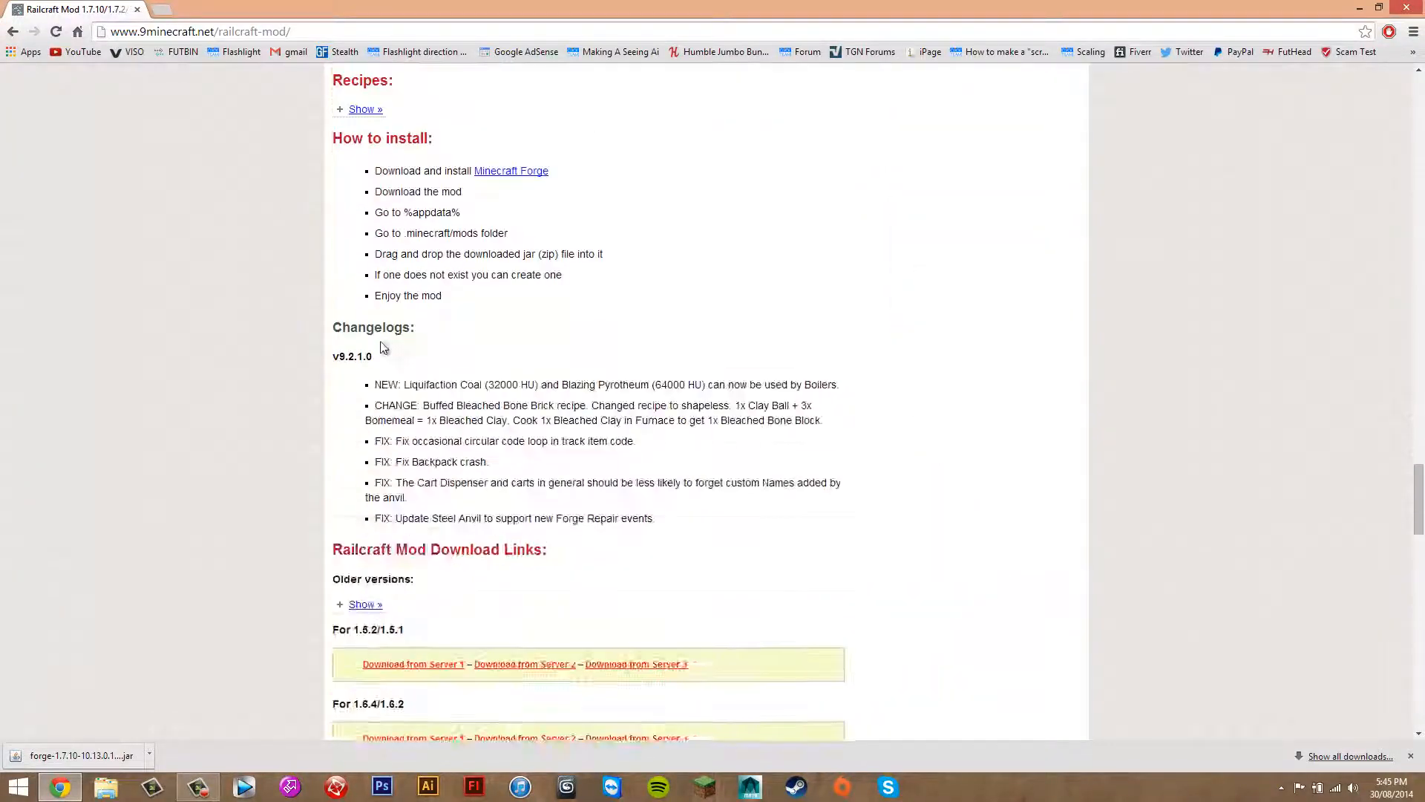
scroll("down", 3)
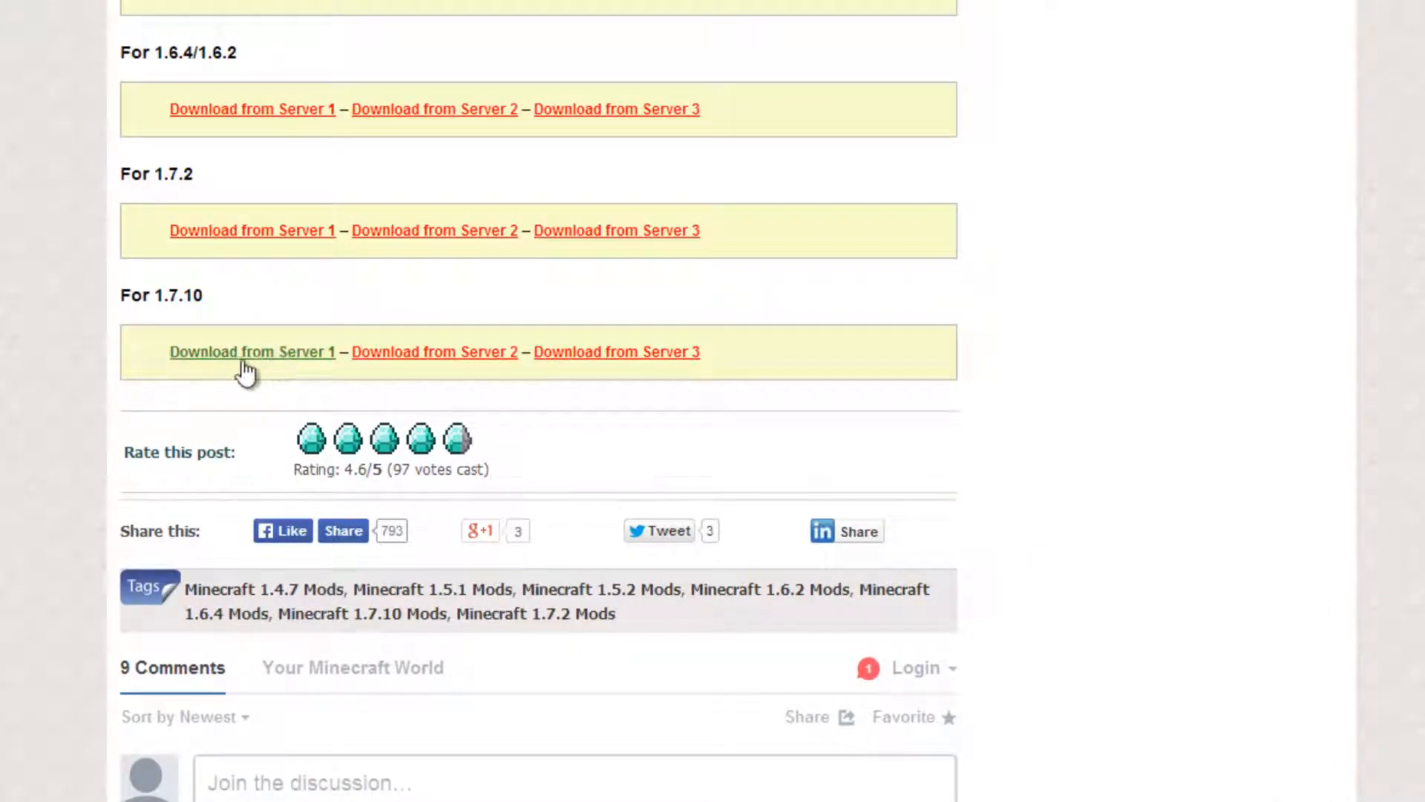
left_click(252, 352)
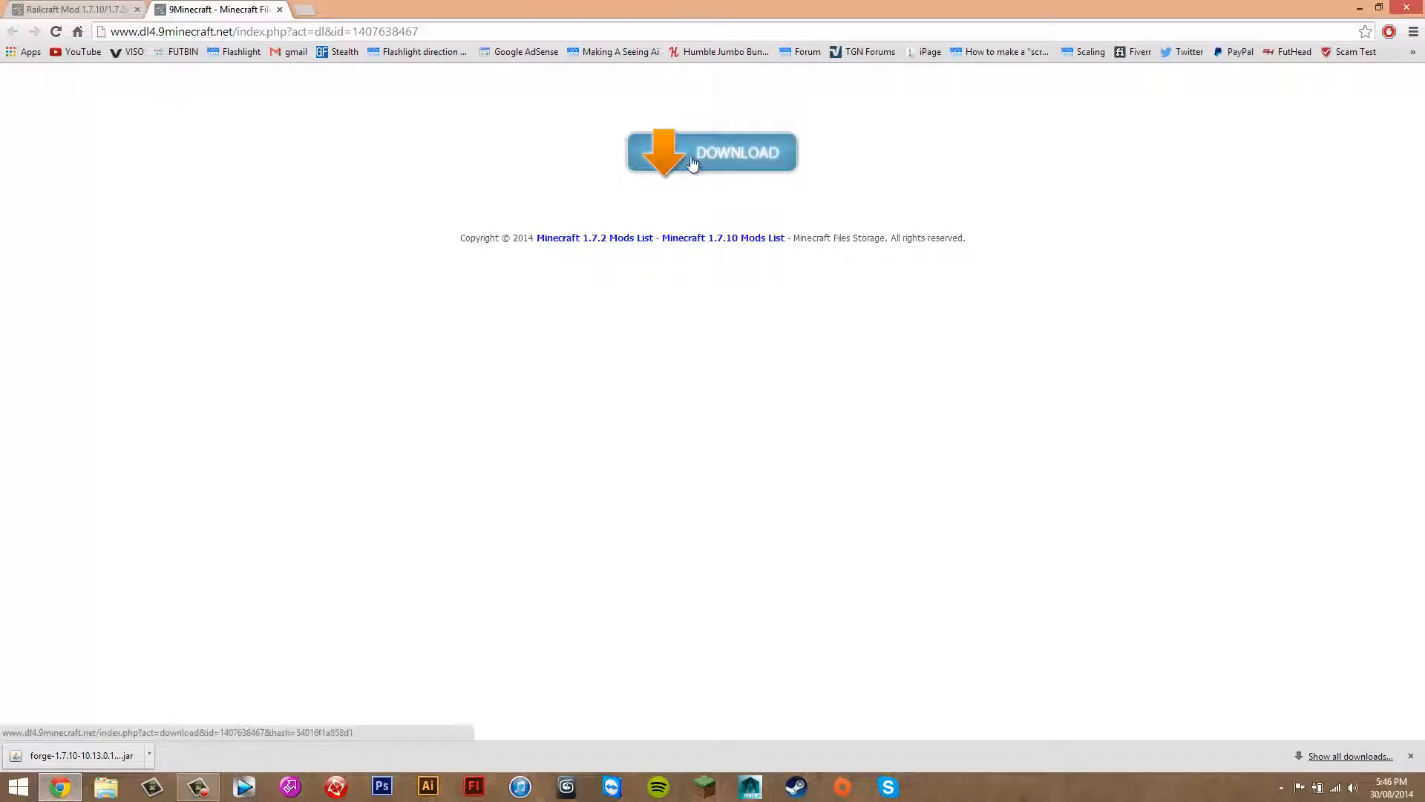
left_click(712, 151)
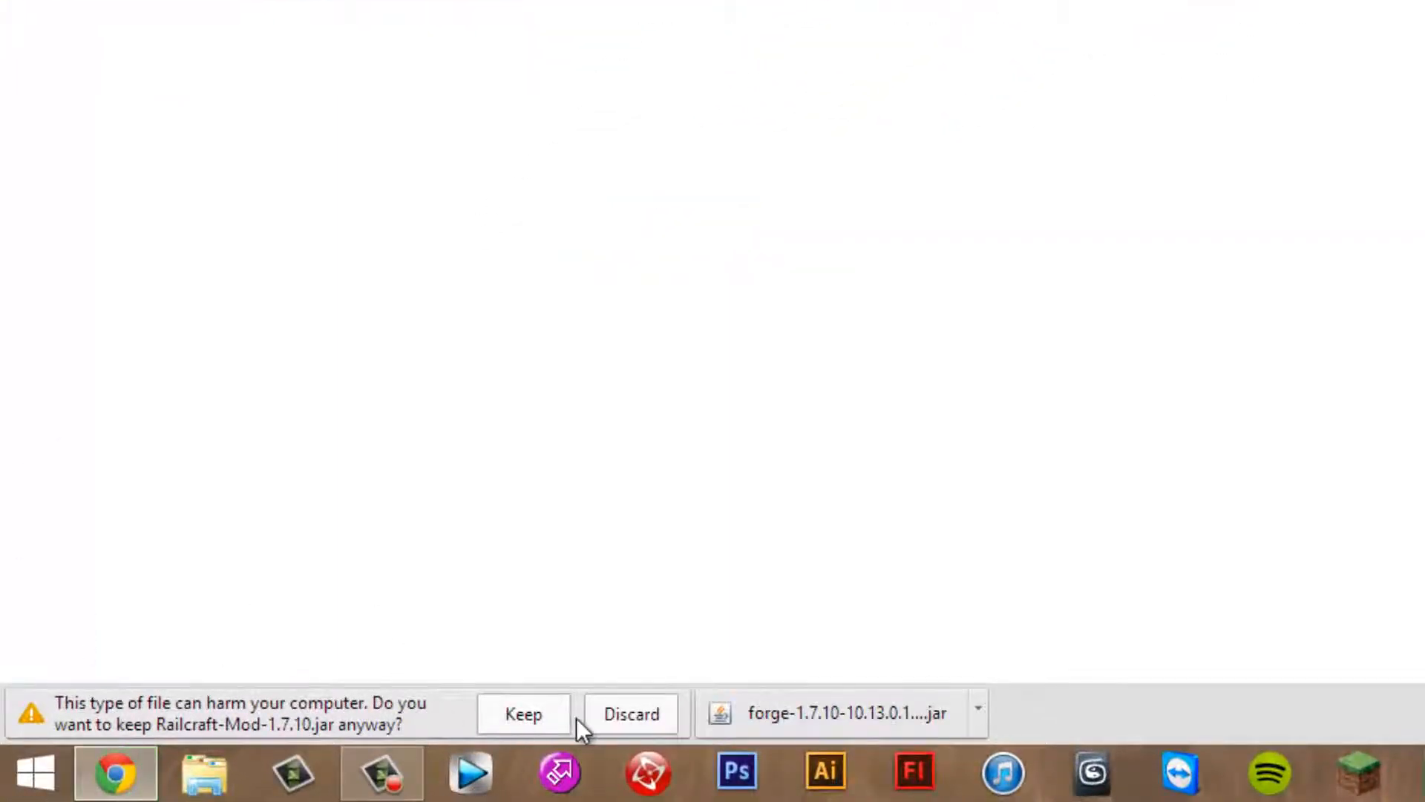
left_click(523, 713)
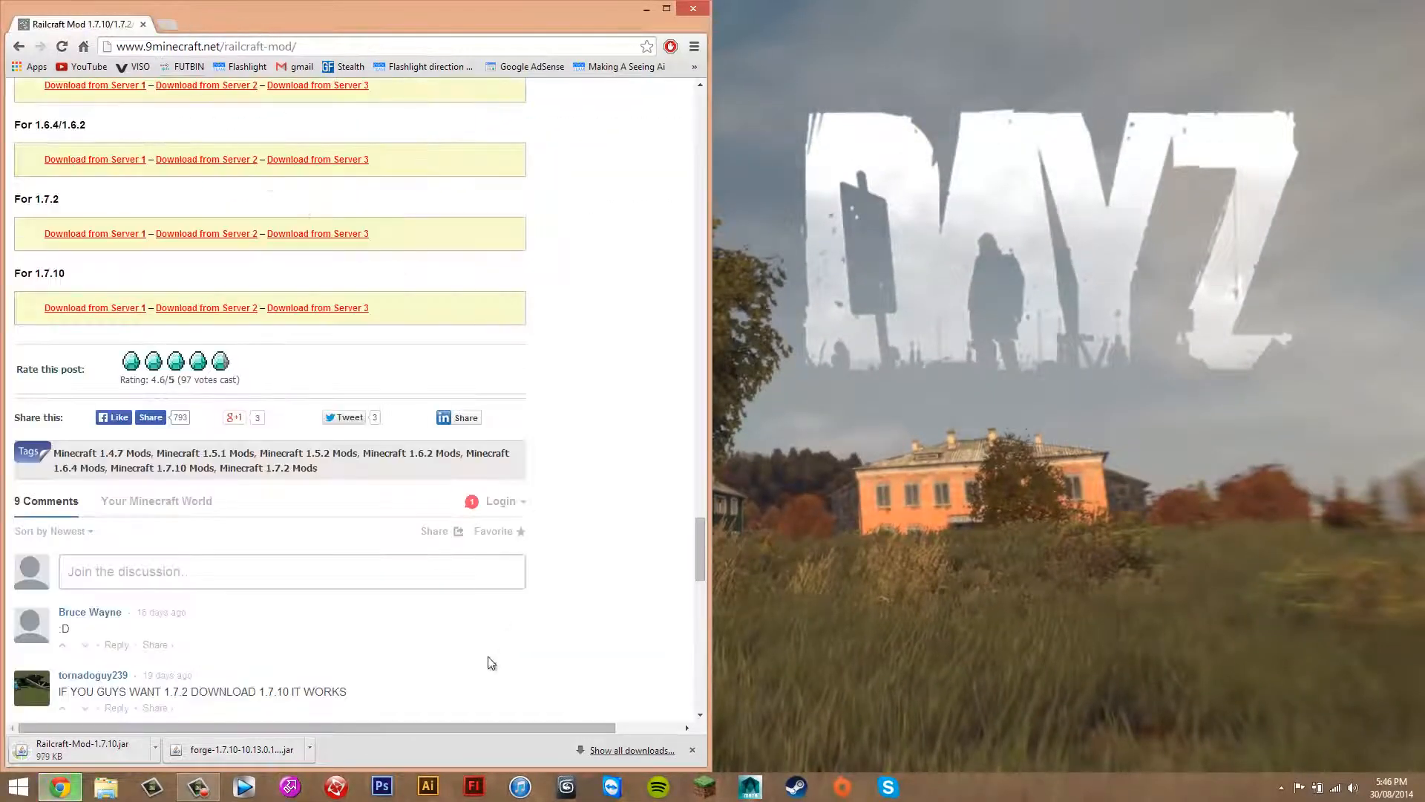
Step: Move the Forge installer and Railcraft 1.7.10 jar from Chrome downloads onto the desktop
left_click(631, 750)
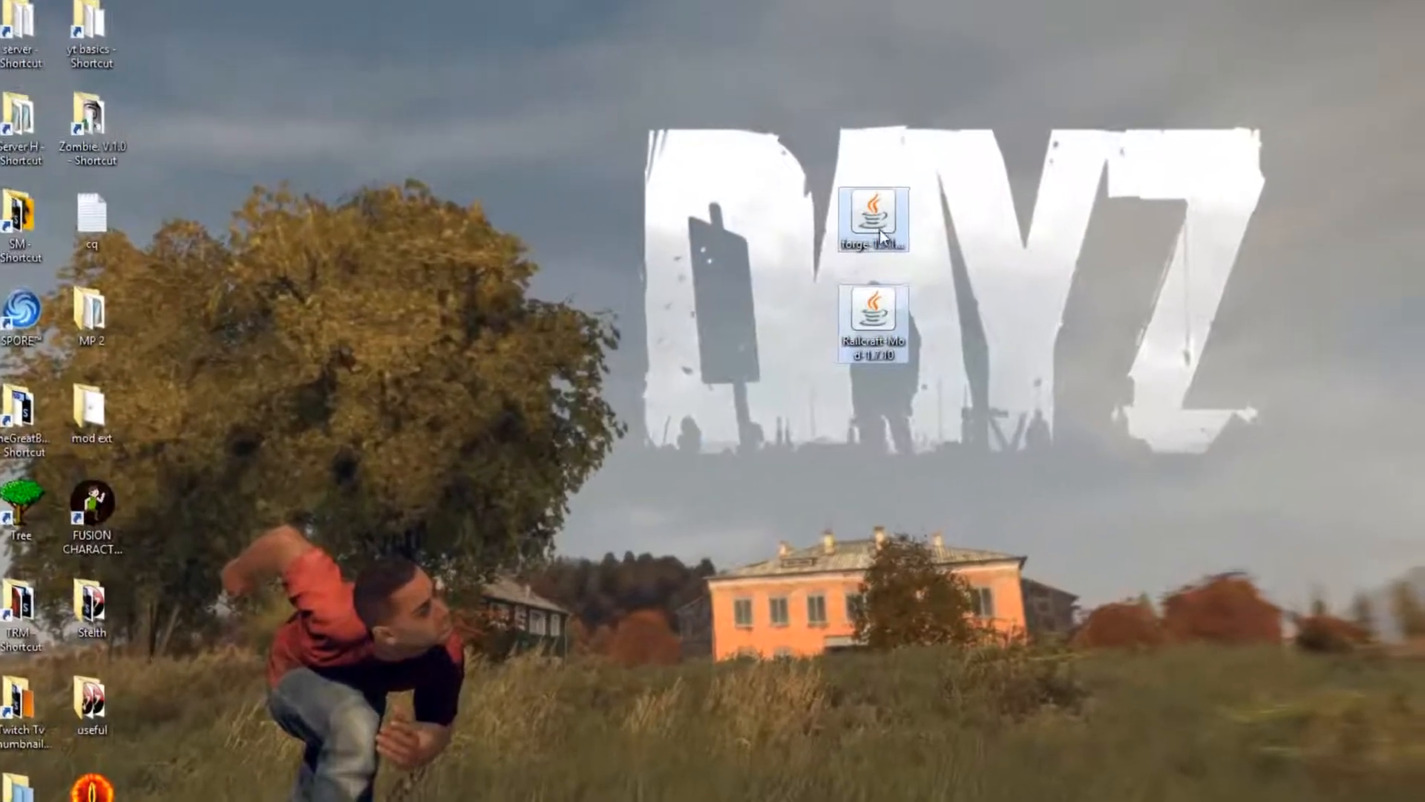
Step: Run the Forge installer jar with Java(TM) Platform SE binary
right_click(870, 218)
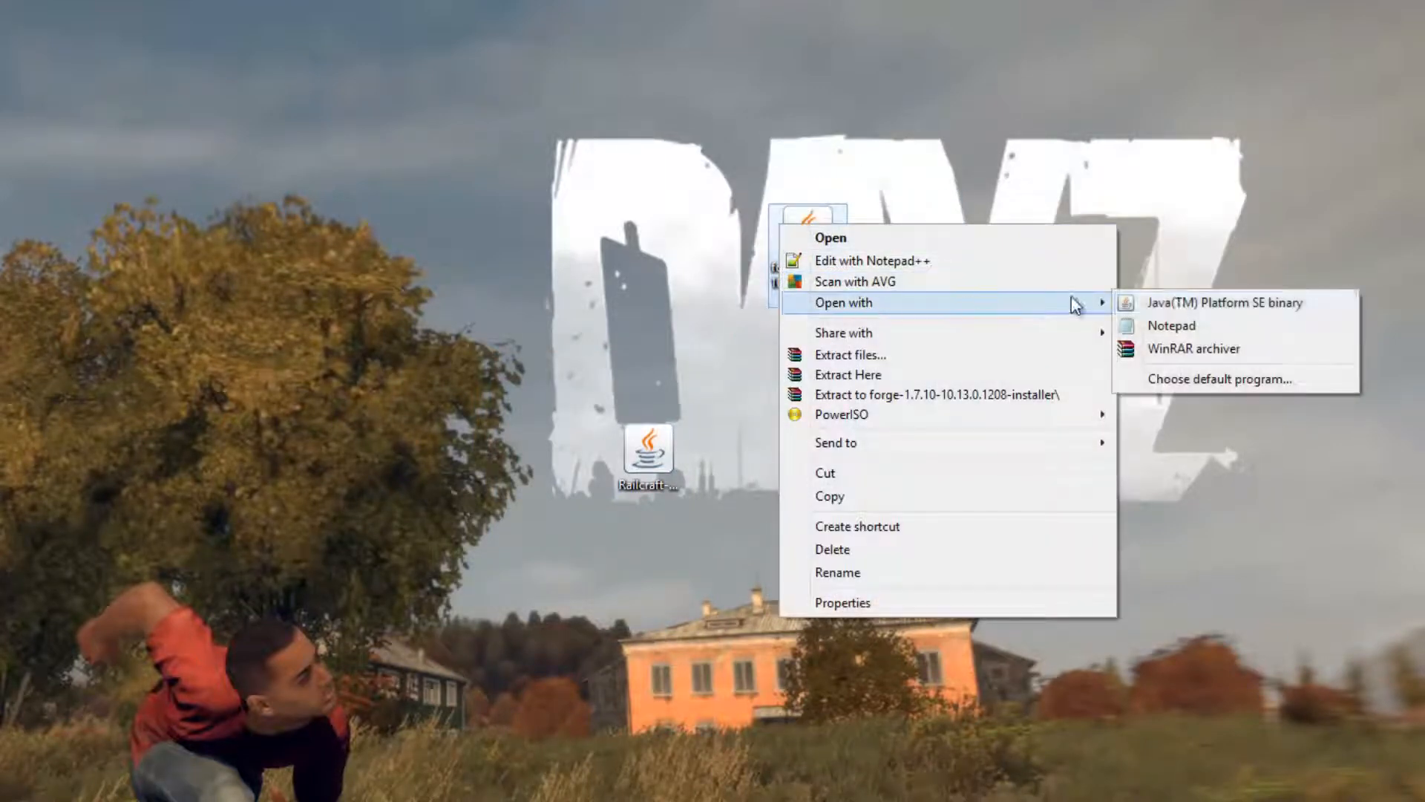
left_click(1224, 303)
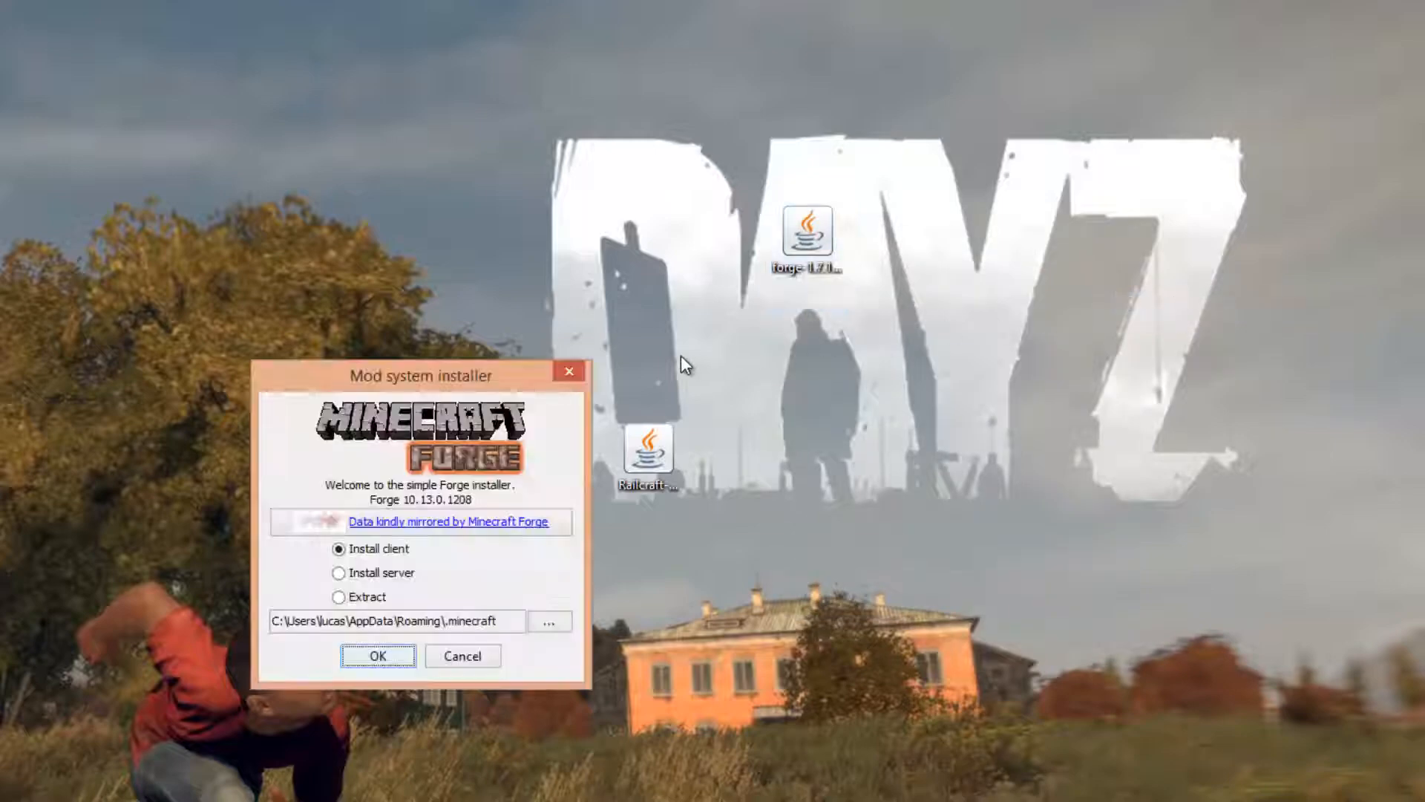
Step: Install the Forge 10.13.0.1208 client, then delete the installer jar from the desktop
left_click_drag(419, 376, 446, 187)
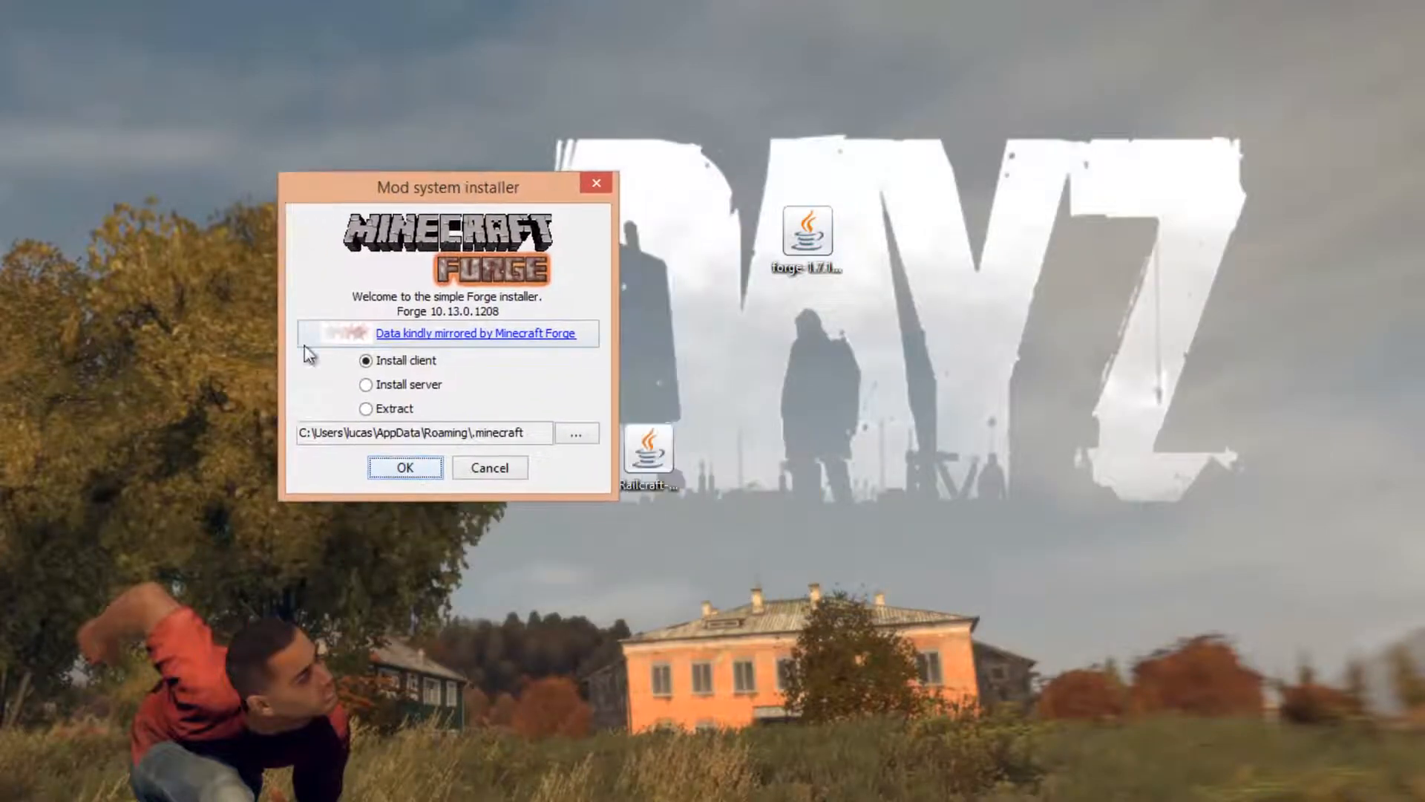
left_click(404, 466)
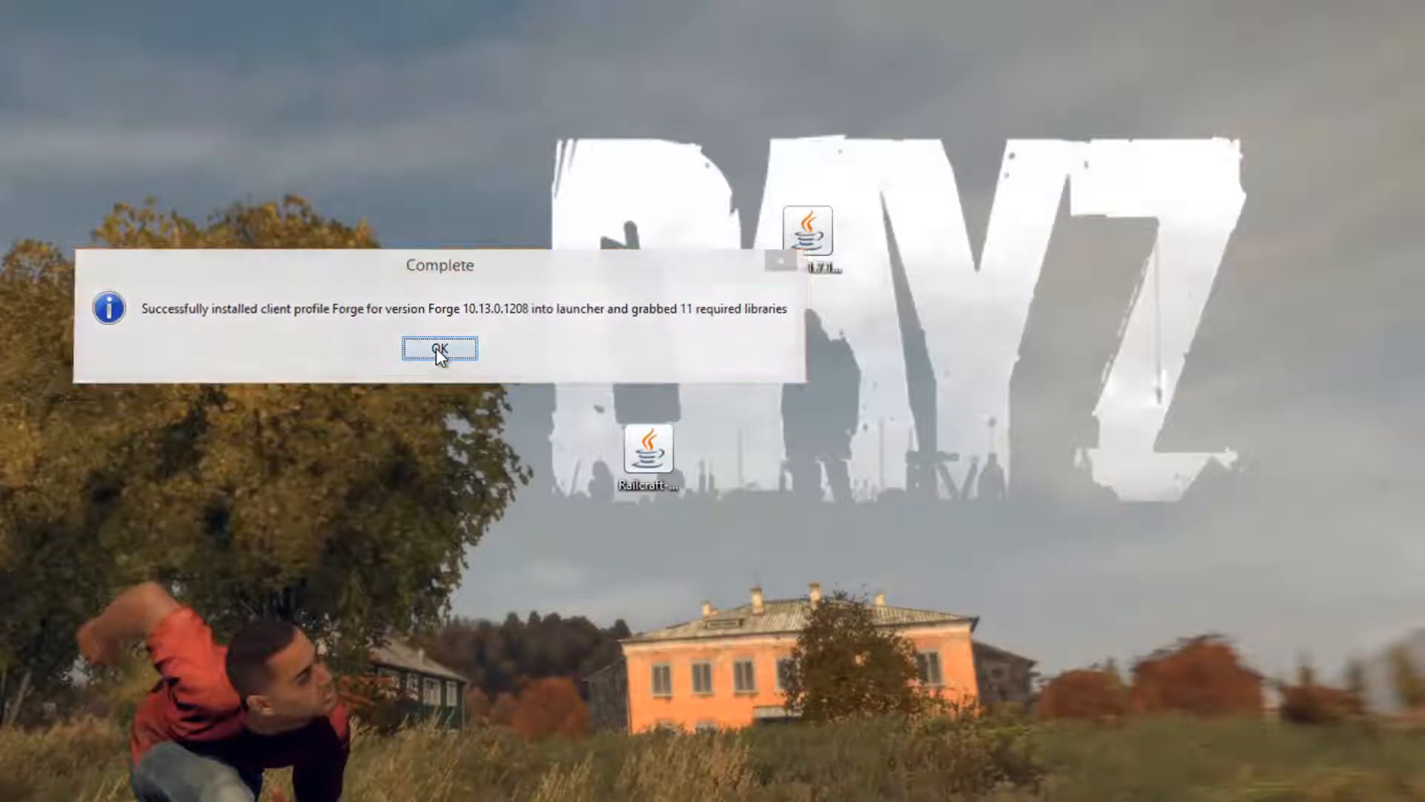
right_click(645, 238)
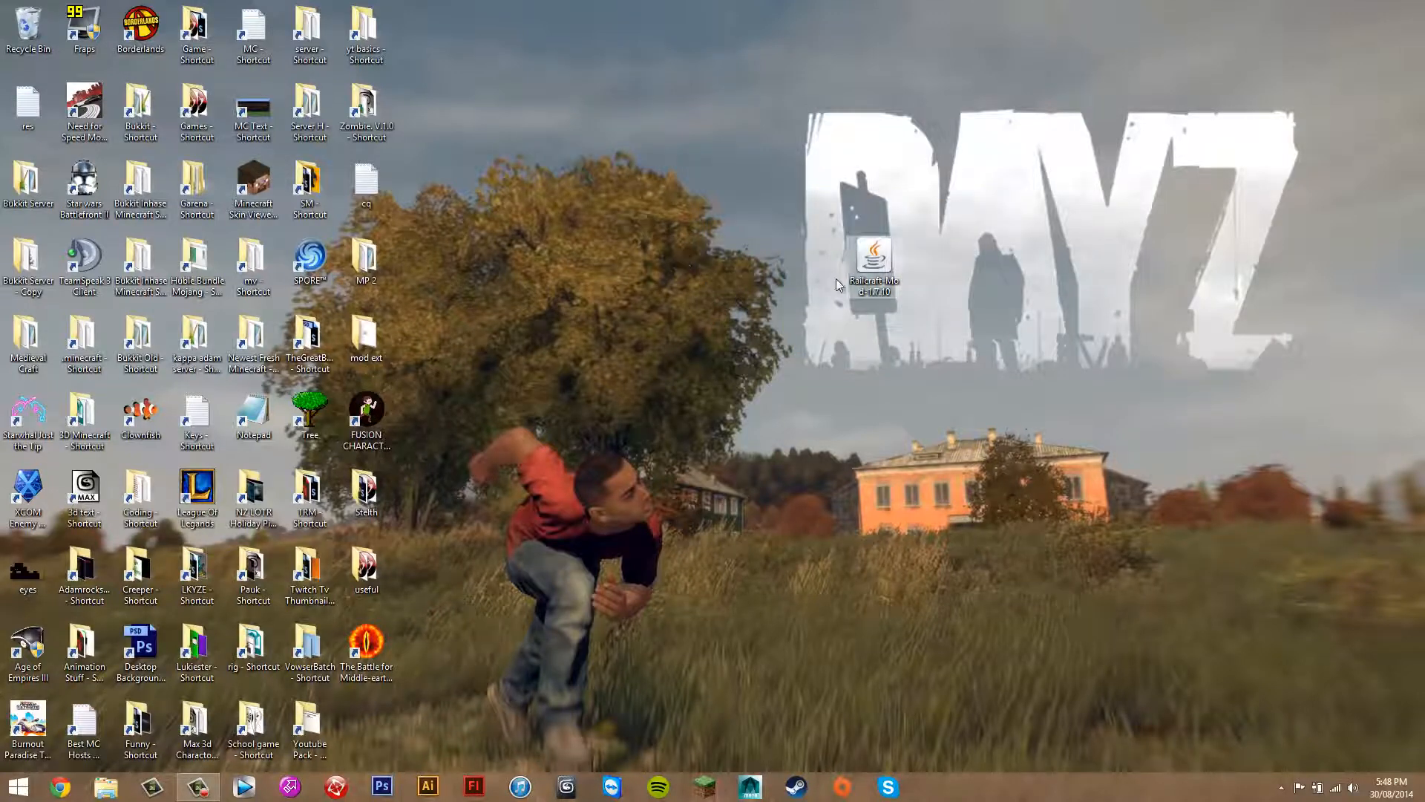
Step: Reach the Roaming folder via Run with %appdata% and open .minecraft
key("win+r")
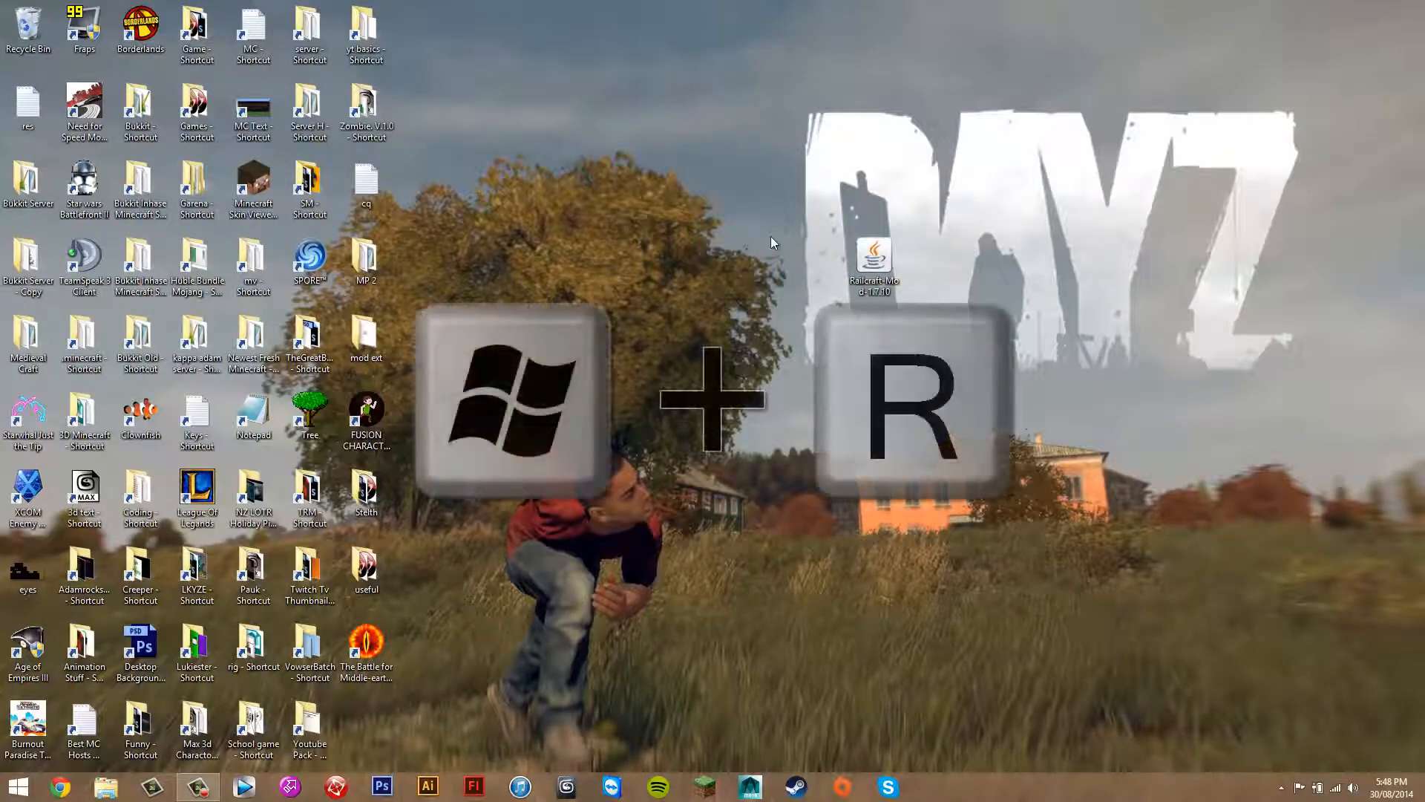
key("win+r")
type("%appdata%")
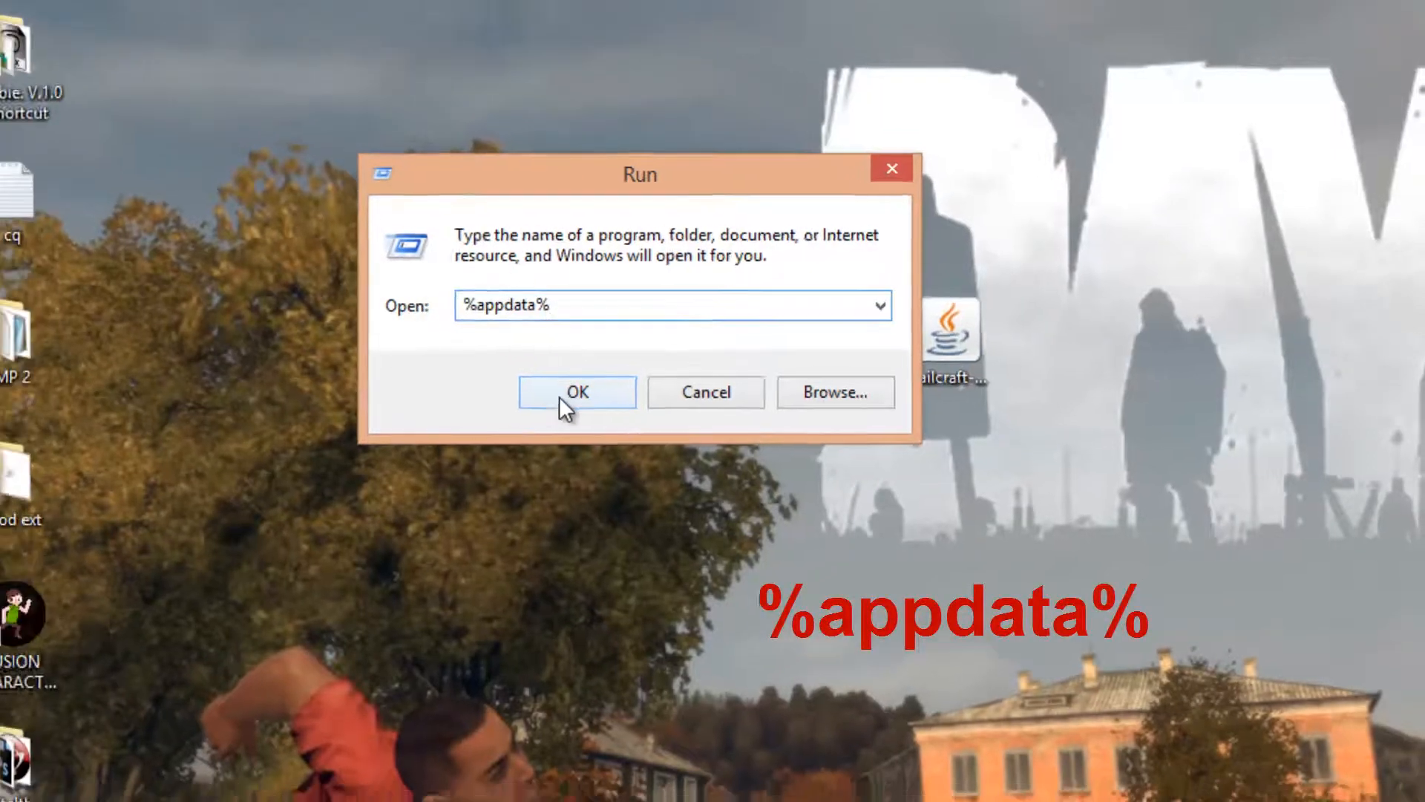
left_click(576, 392)
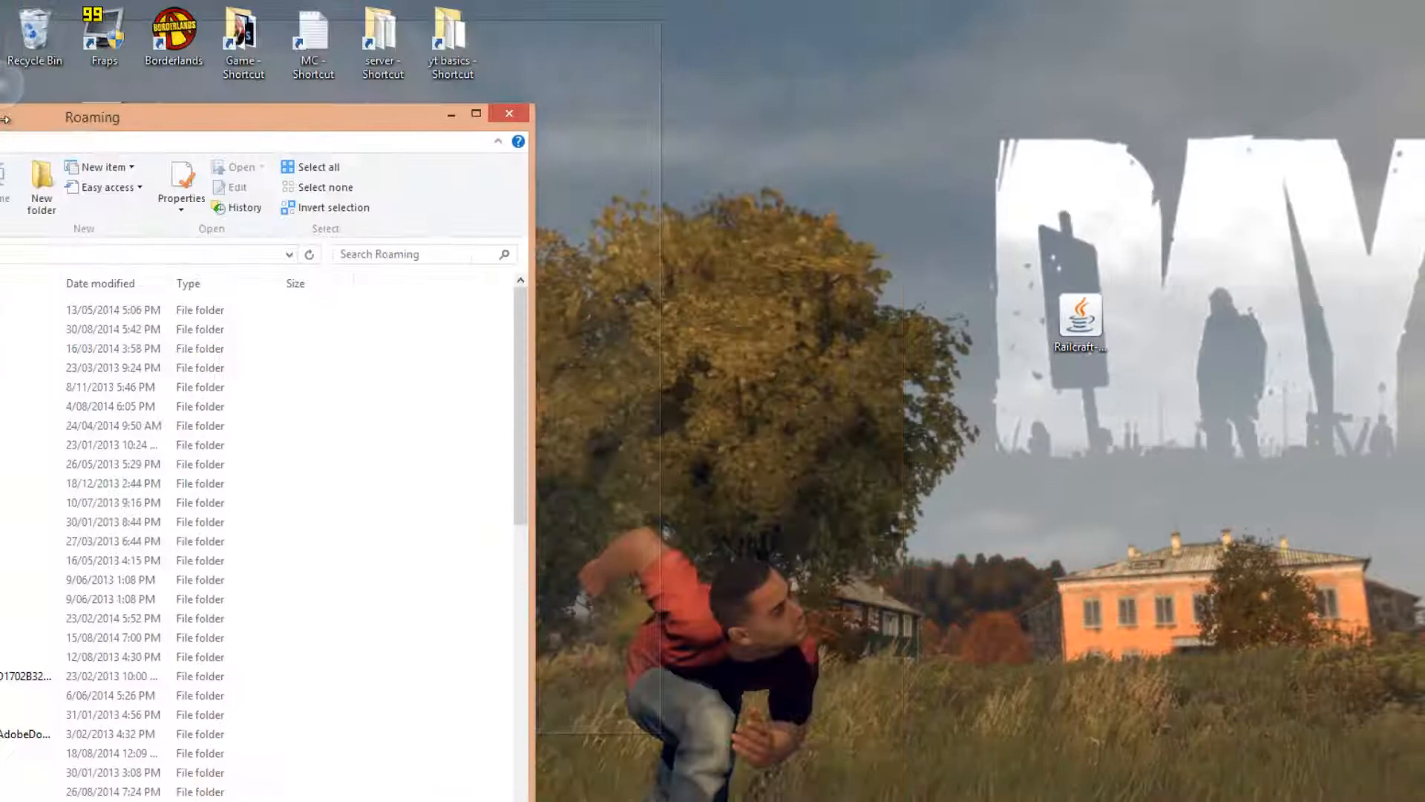
left_click(477, 113)
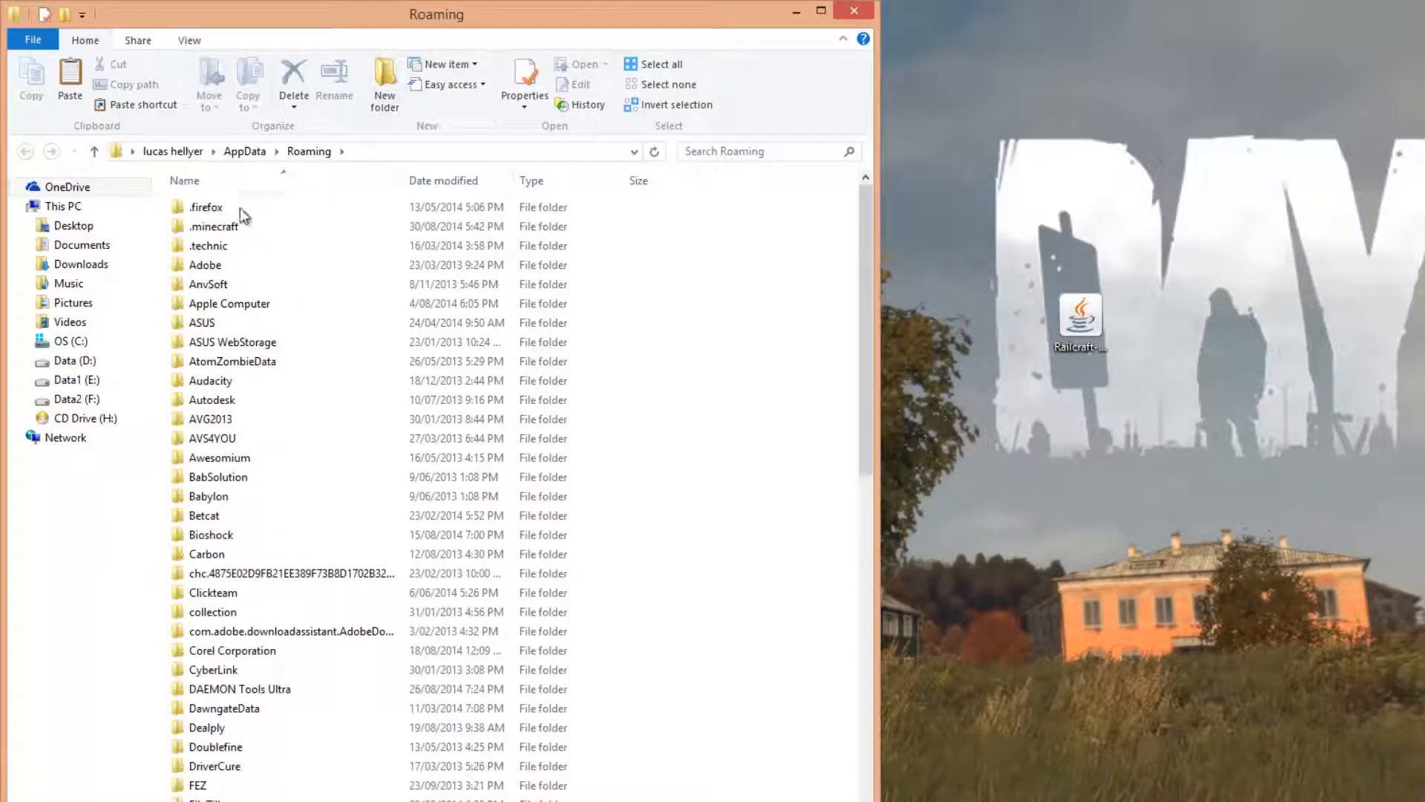
left_click(215, 225)
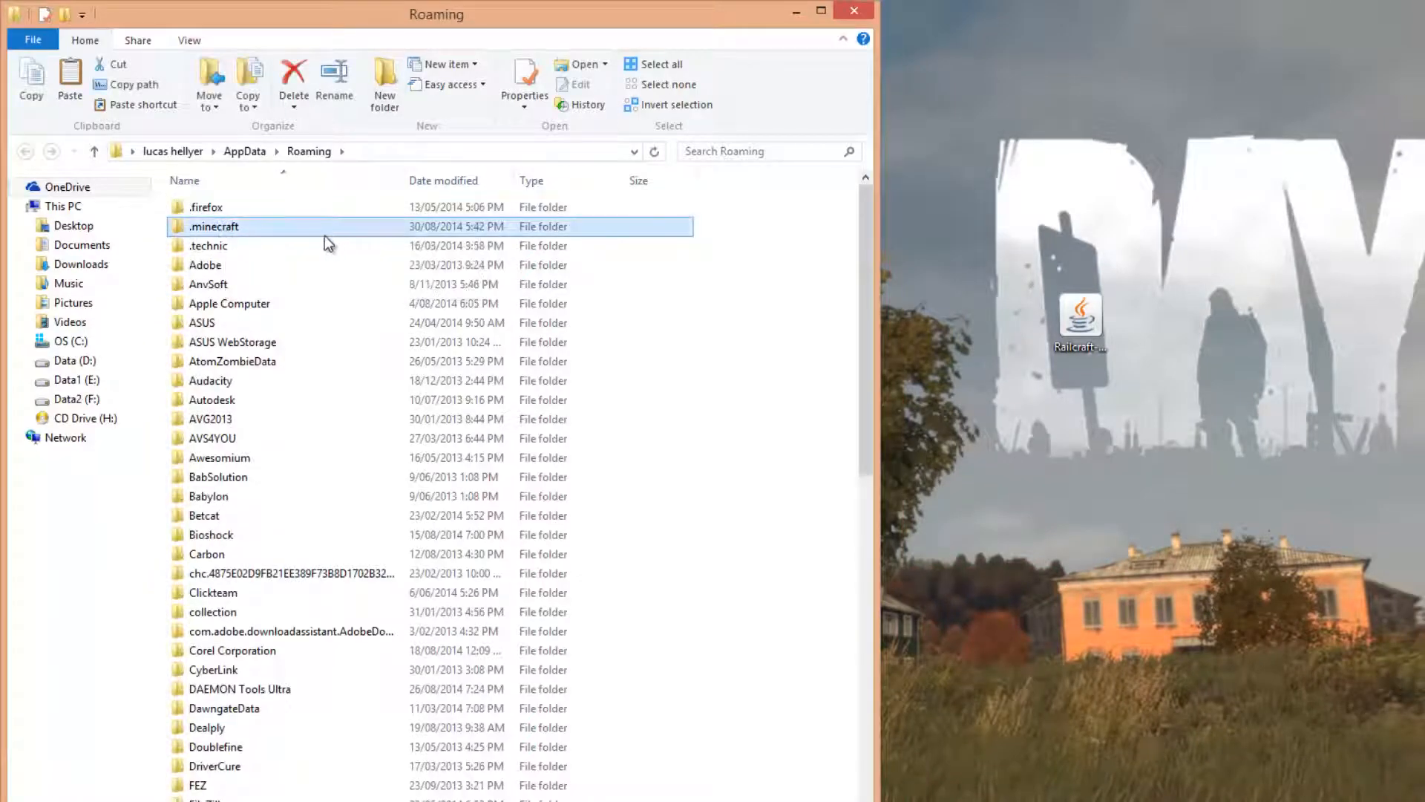
mouse_move(313, 232)
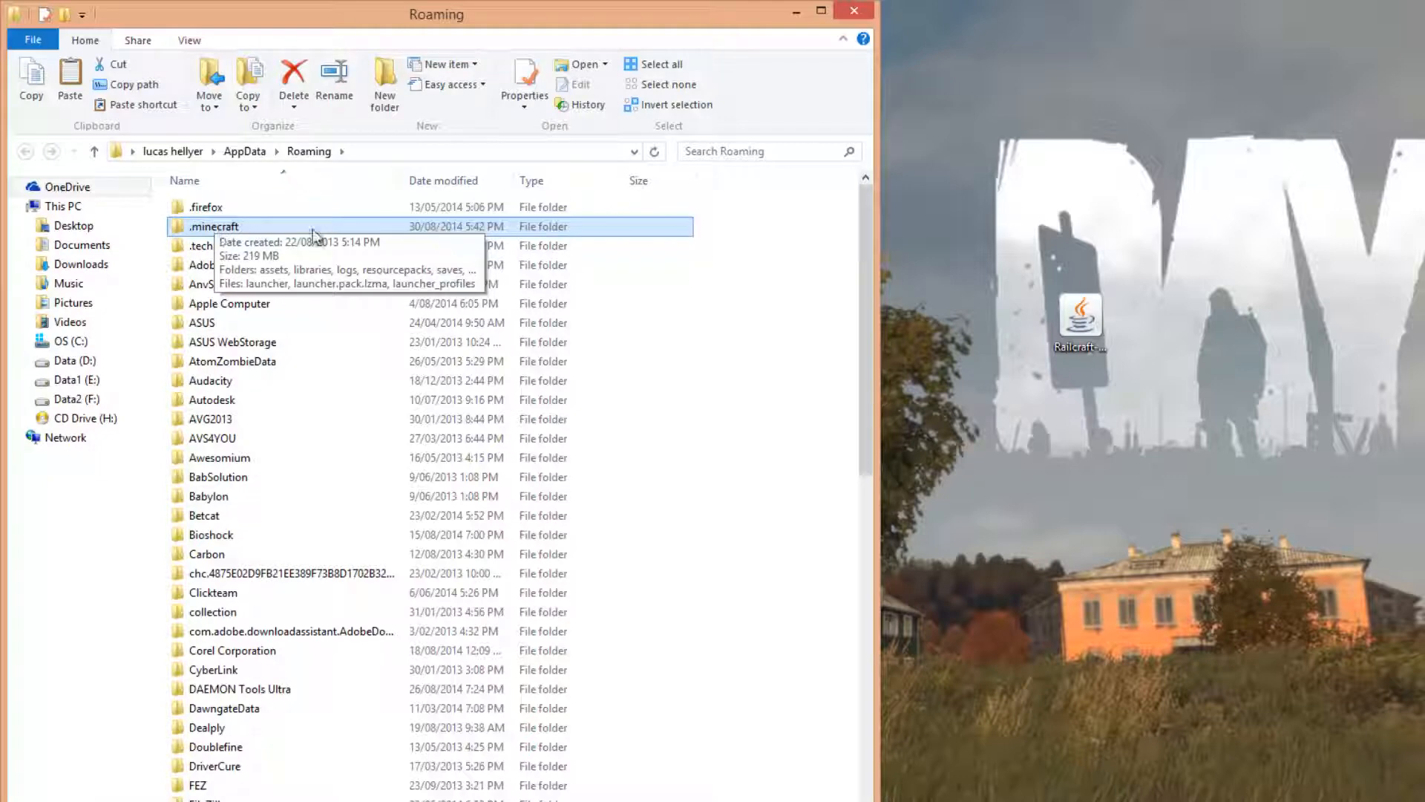
double_click(213, 226)
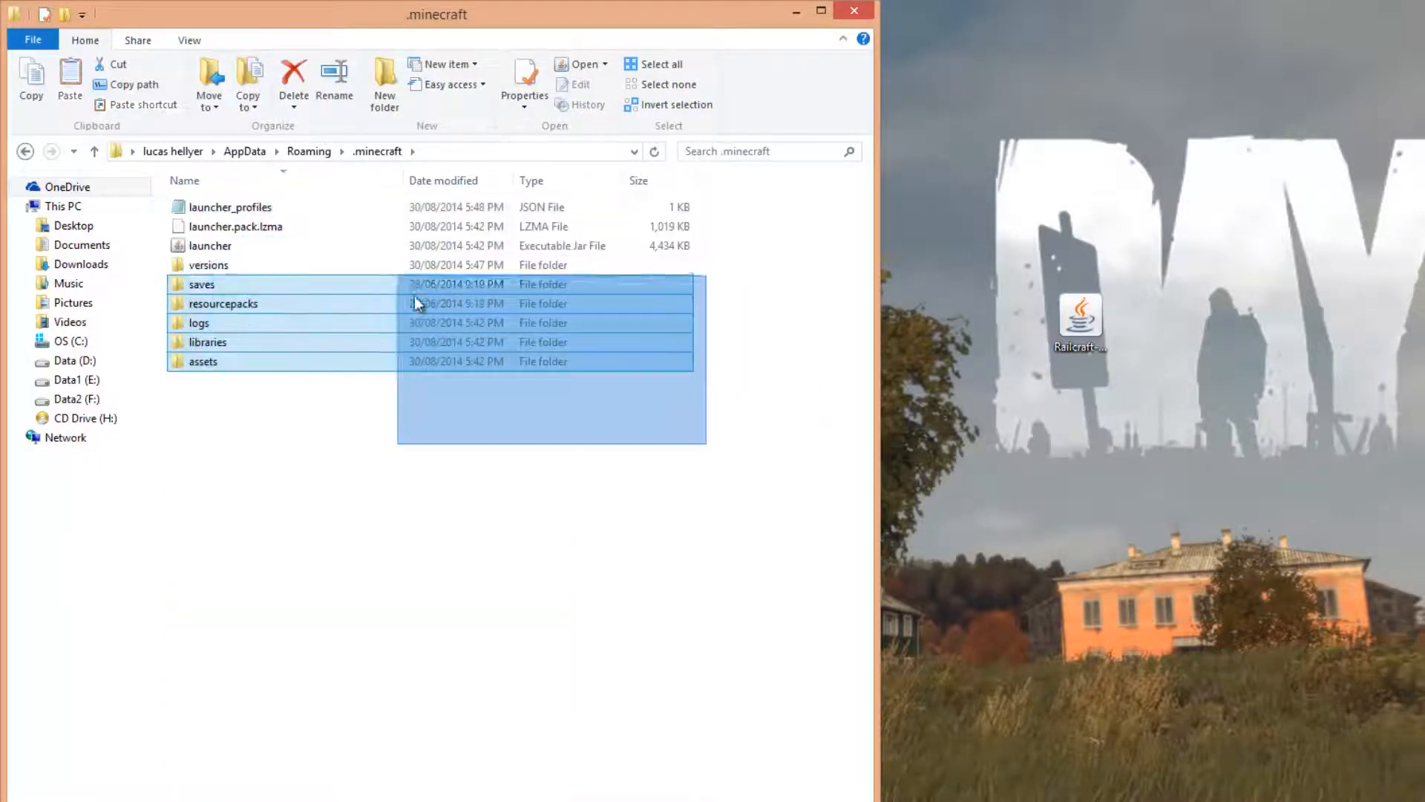
Step: Create a 'mods' folder in .minecraft and drag Railcraft-Mod-1.7.10.jar into it
left_click(230, 206)
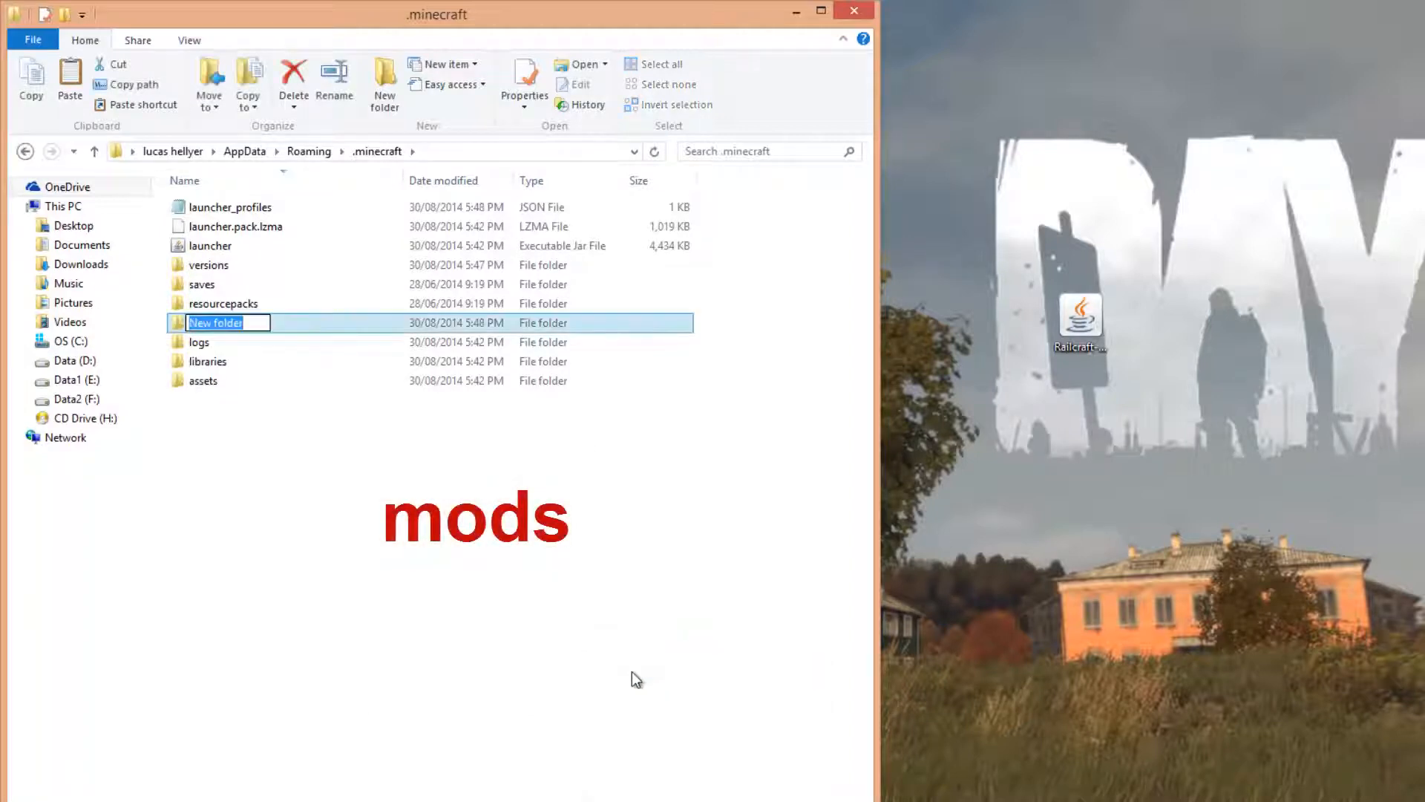
type("mods")
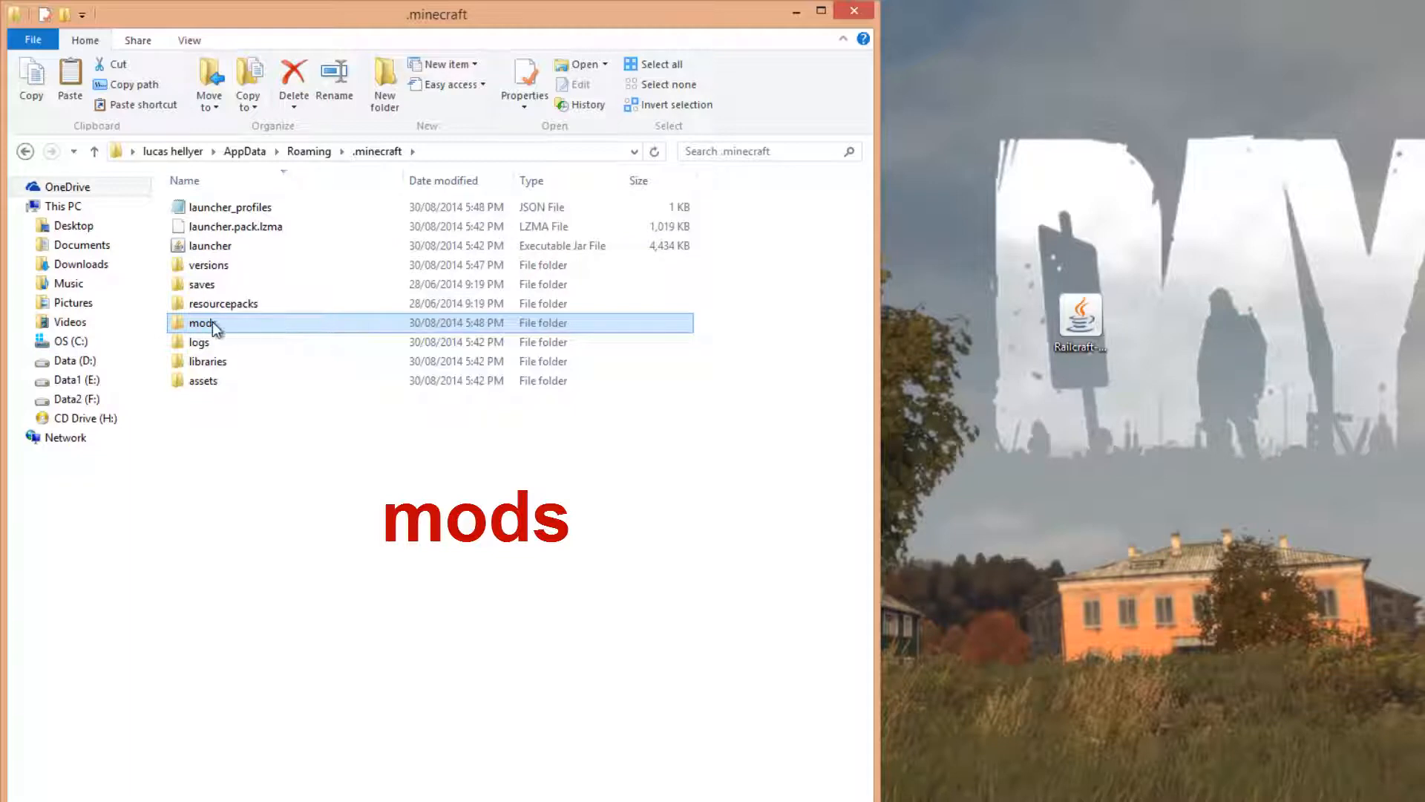
double_click(201, 323)
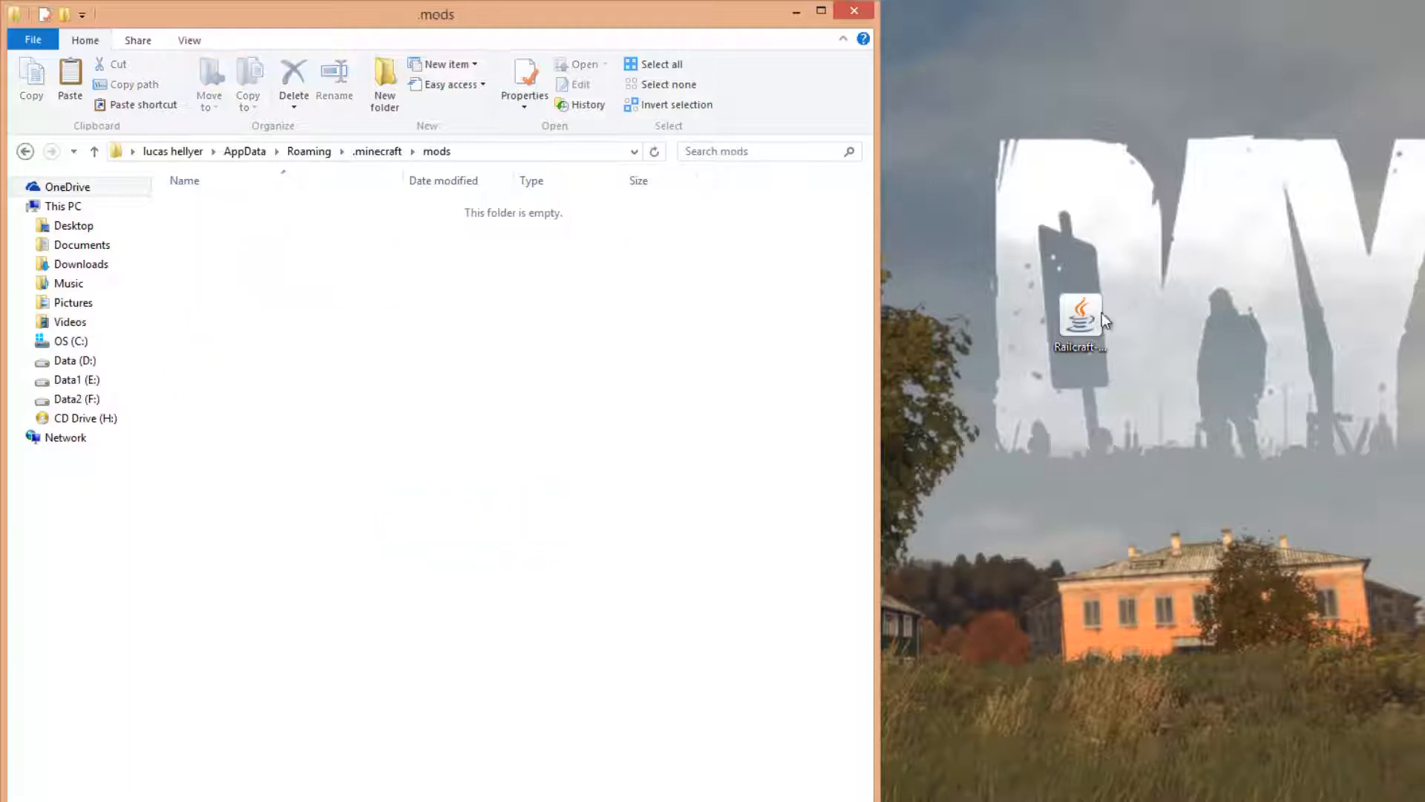
left_click(1080, 319)
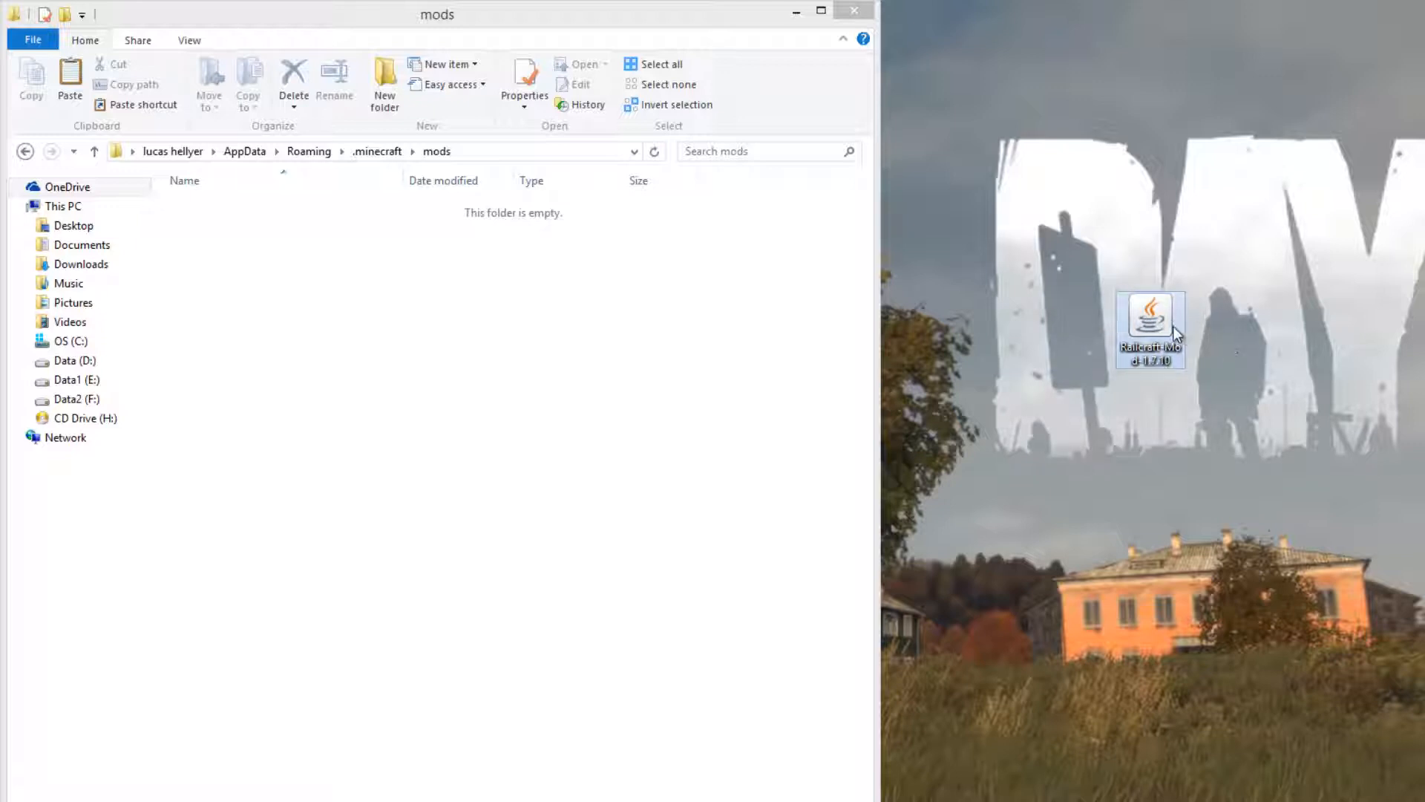
left_click_drag(1150, 328, 433, 264)
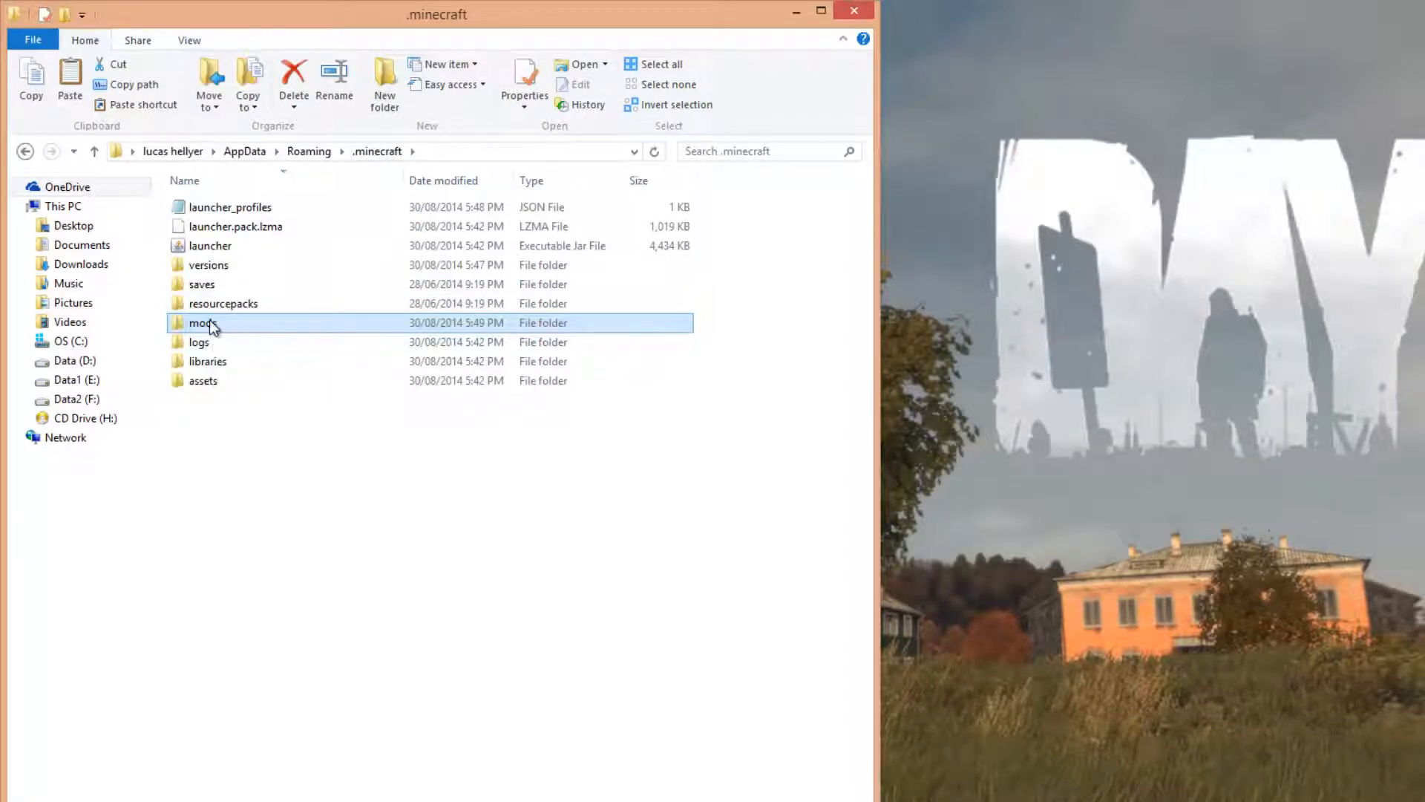
double_click(203, 322)
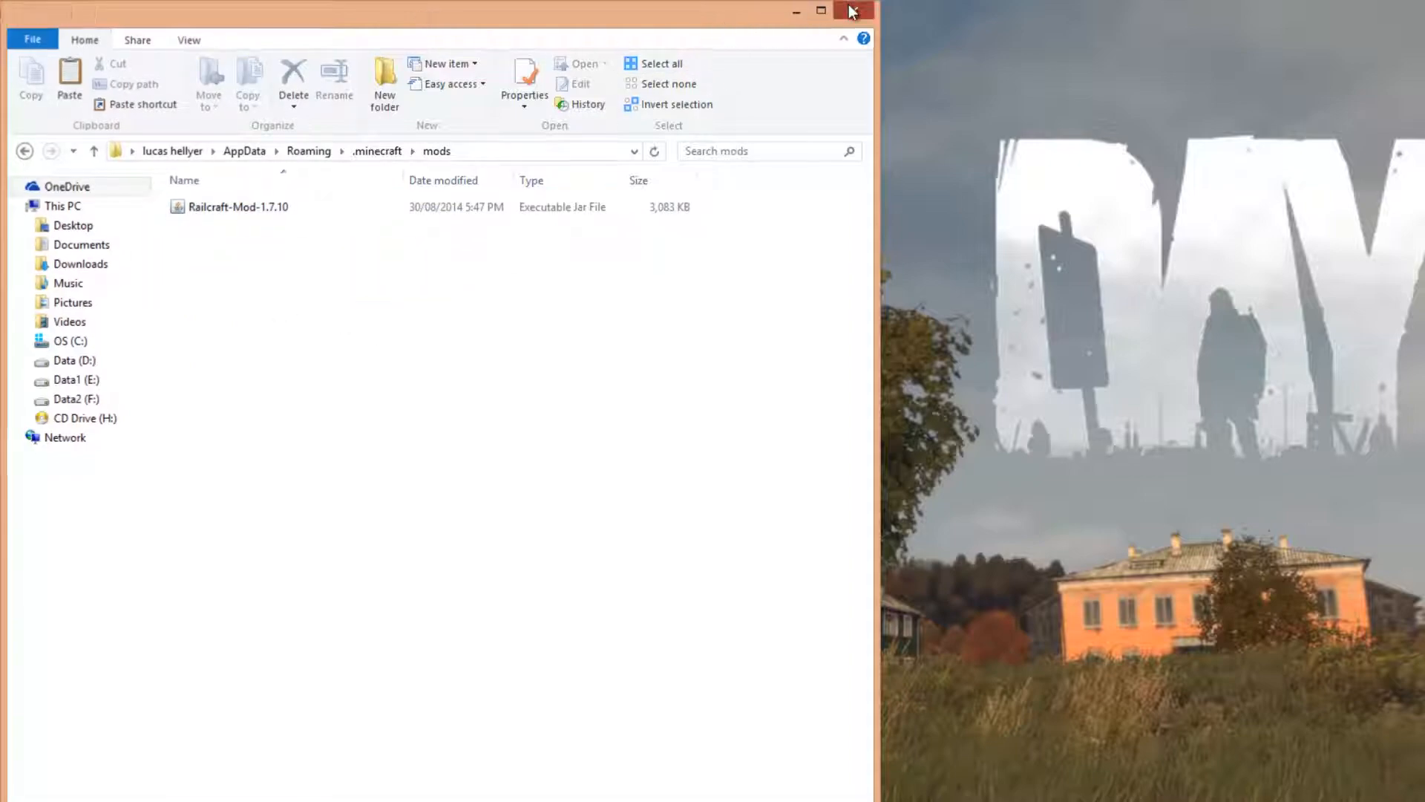
Step: Close File Explorer and pick the Forge profile from the launcher's Profile list
left_click(821, 11)
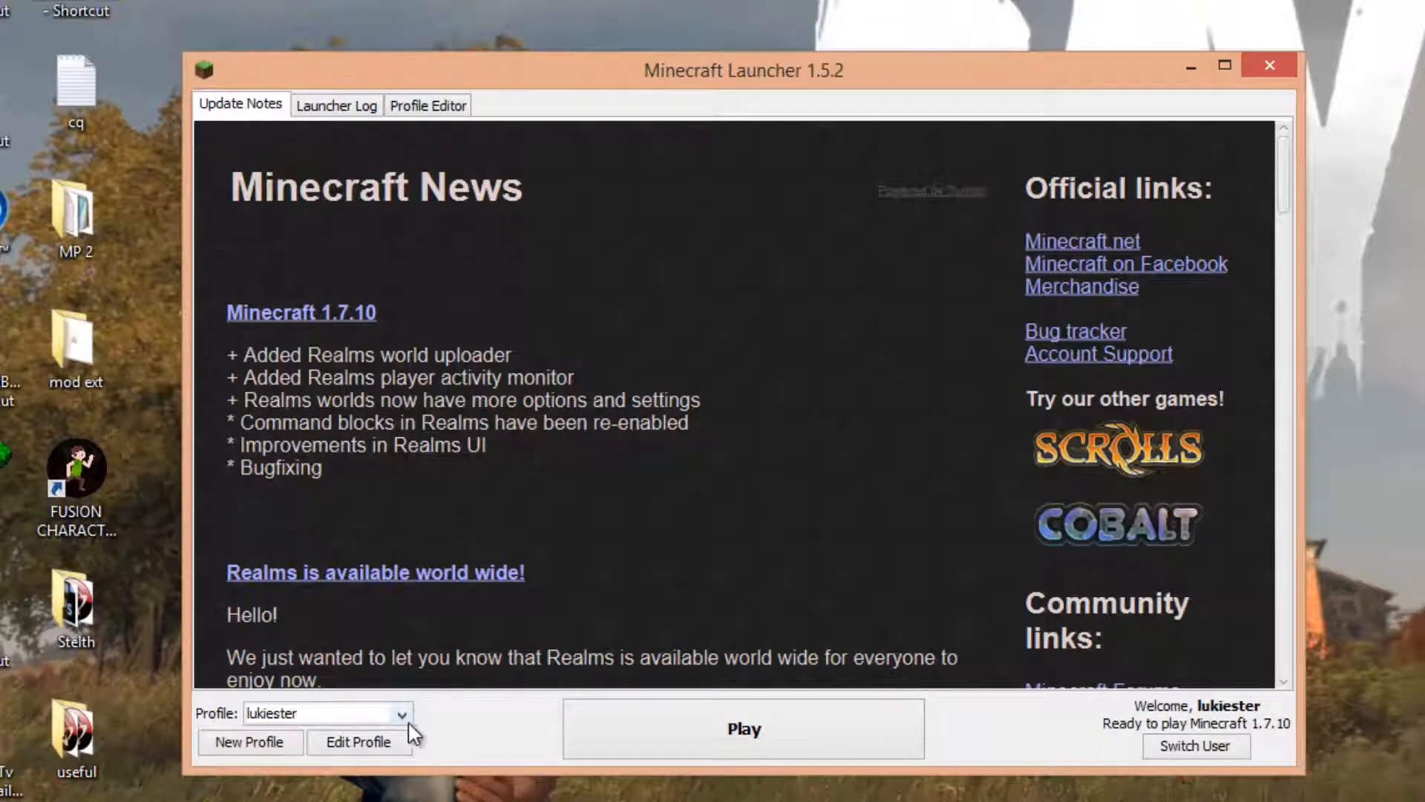
left_click(397, 713)
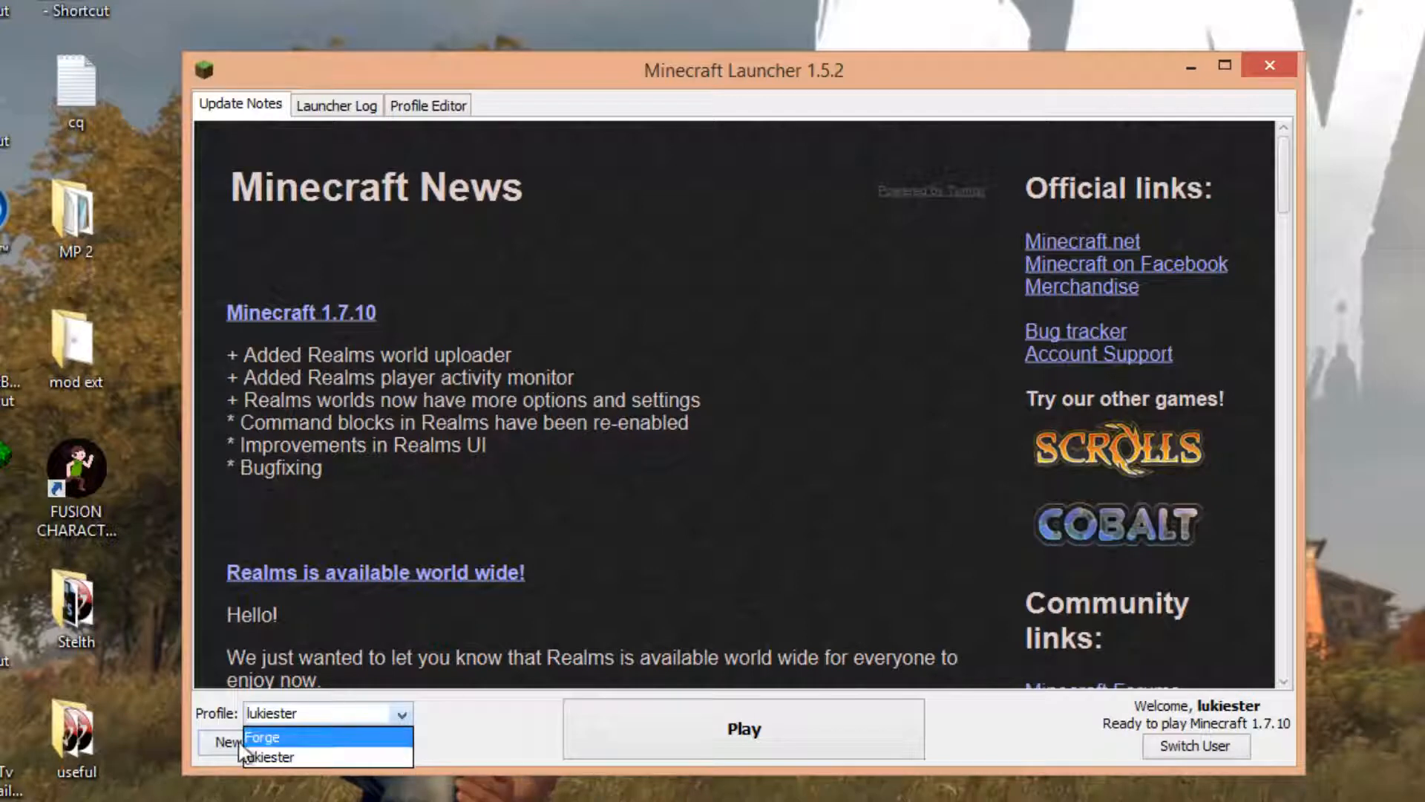
left_click(264, 736)
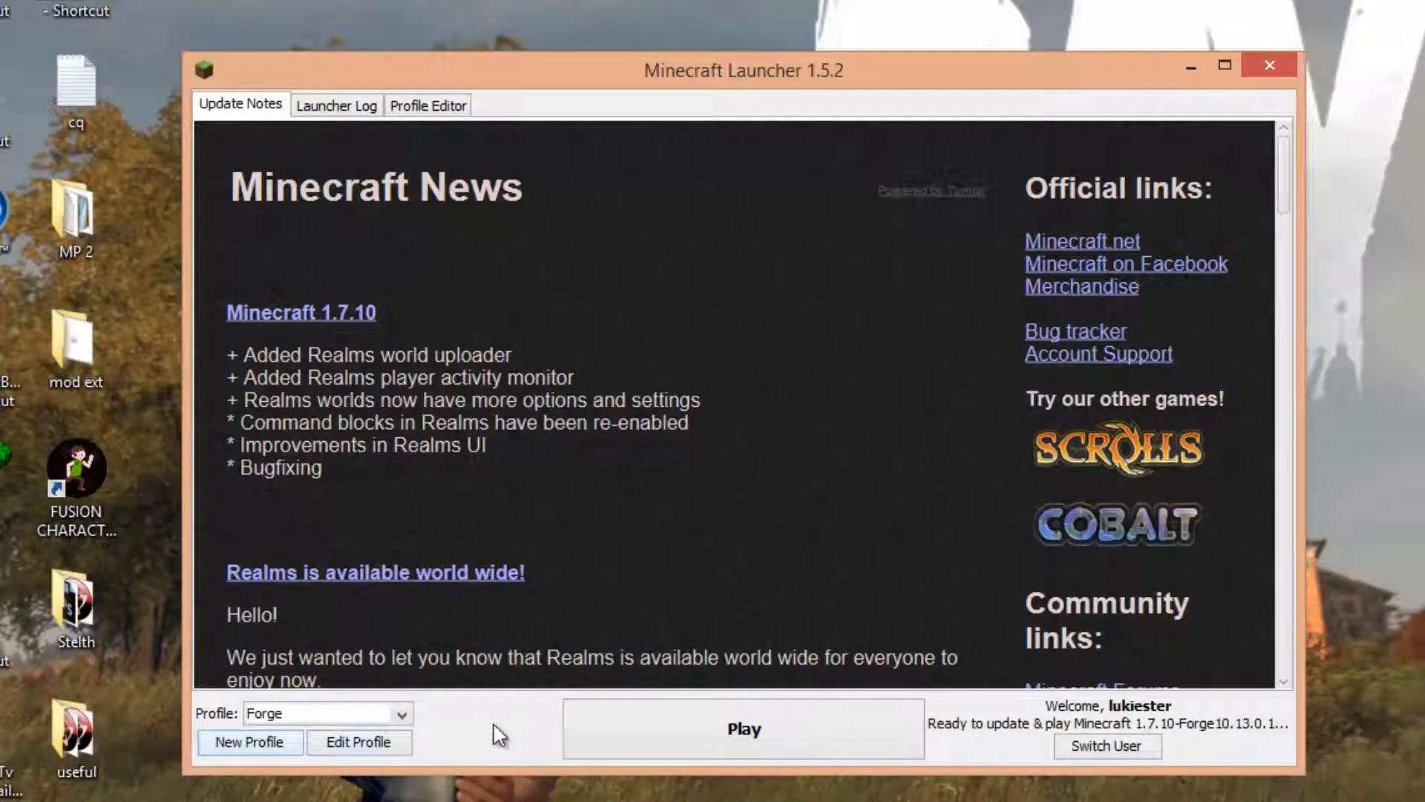
mouse_move(498, 686)
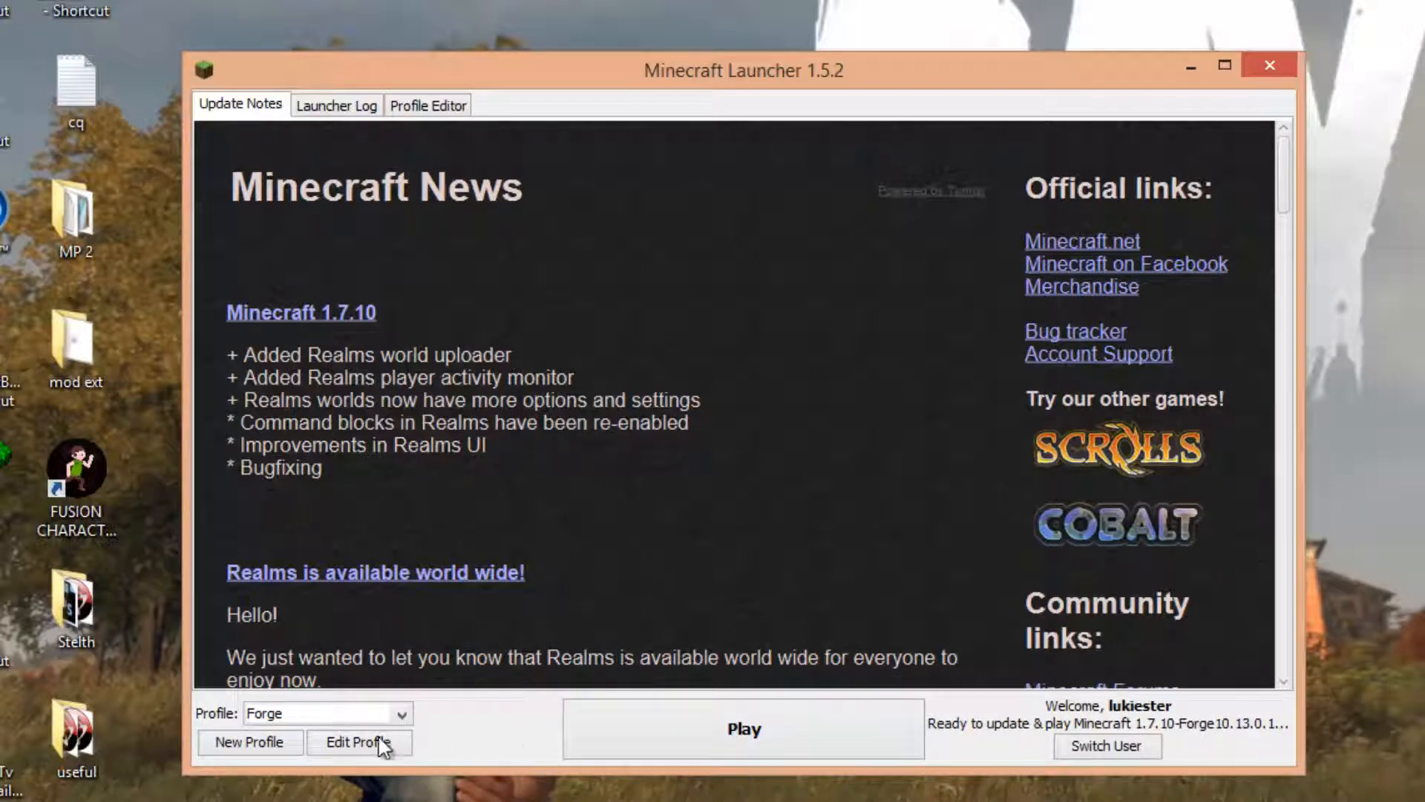
mouse_move(328, 724)
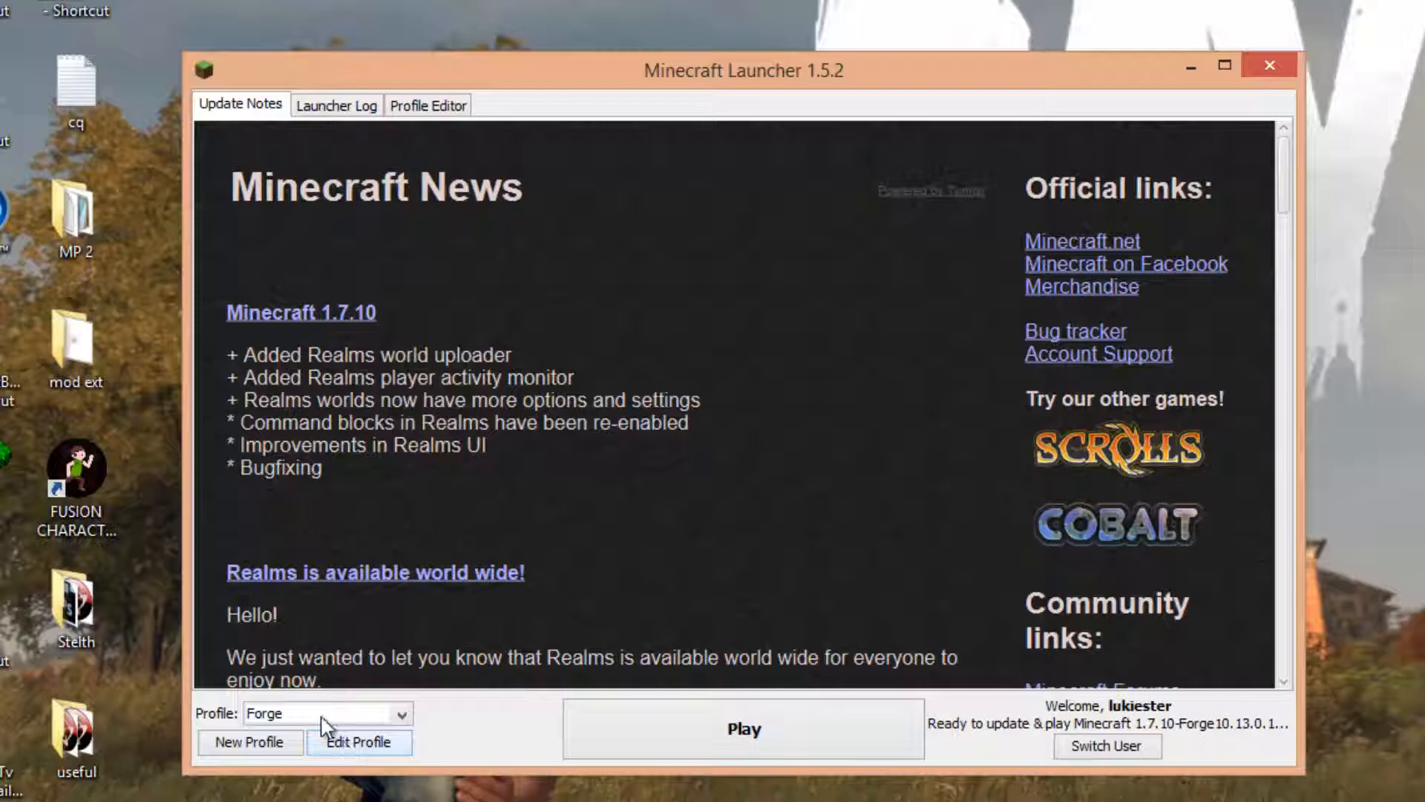
Step: Rename the Forge launcher profile to 'Mod', save it, and launch the game
left_click(358, 742)
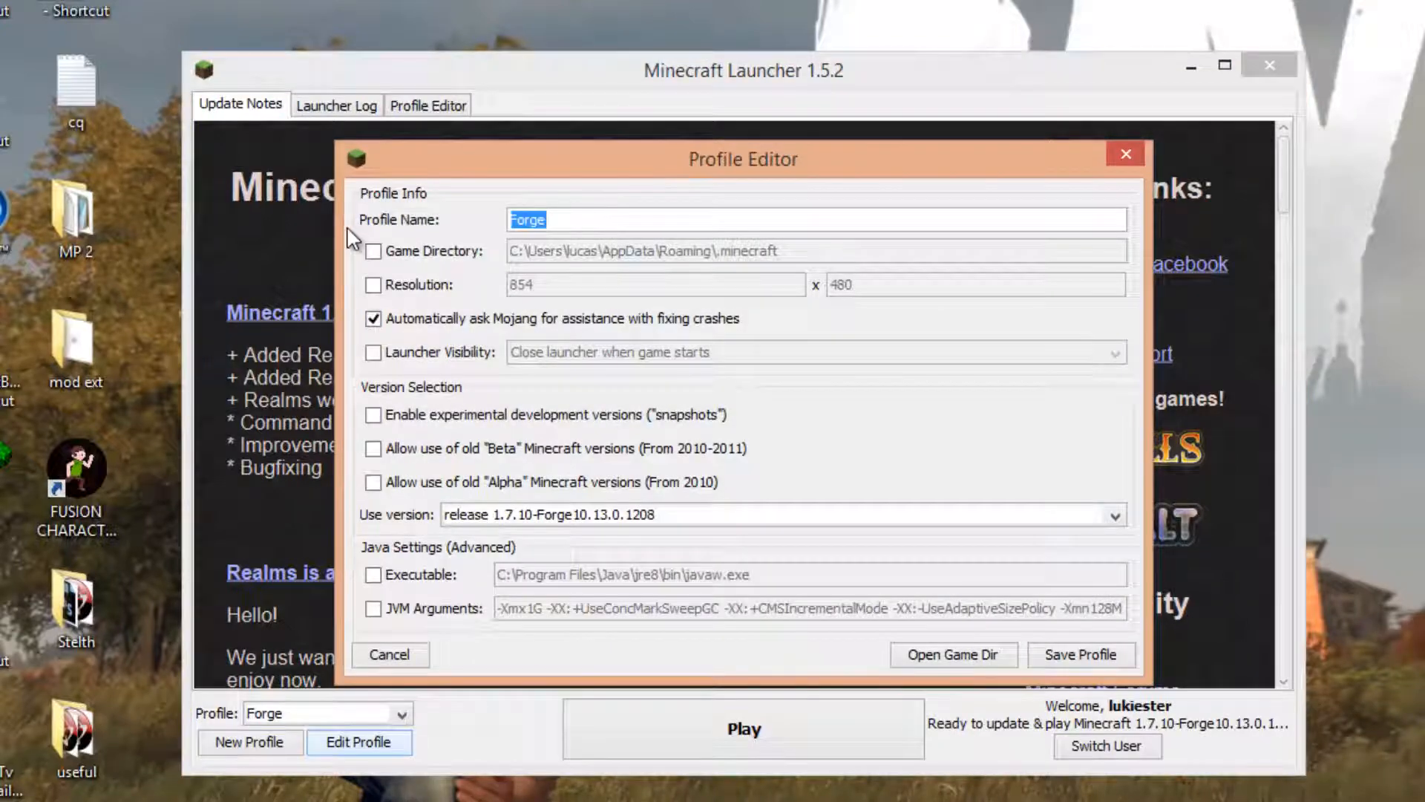
type("Mod")
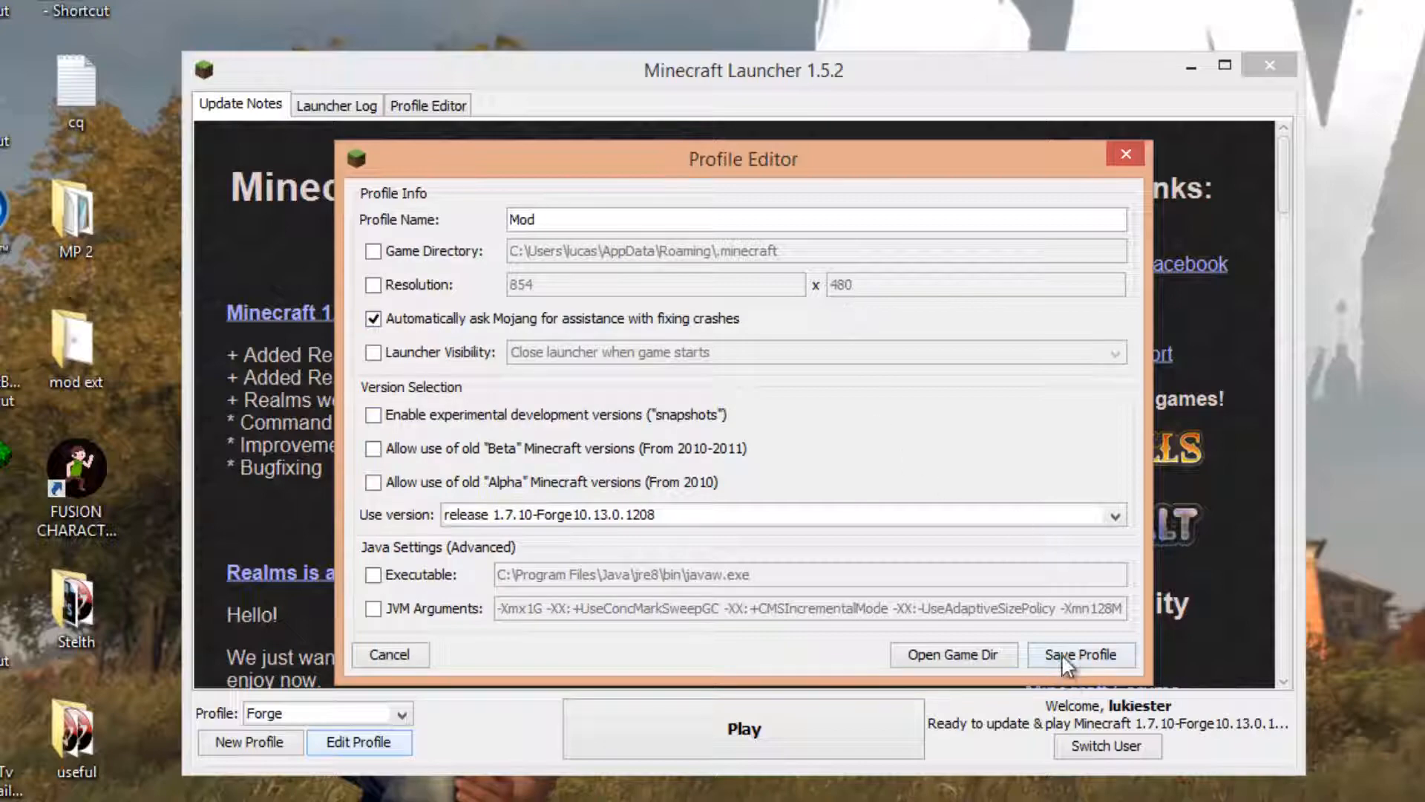
left_click(1078, 655)
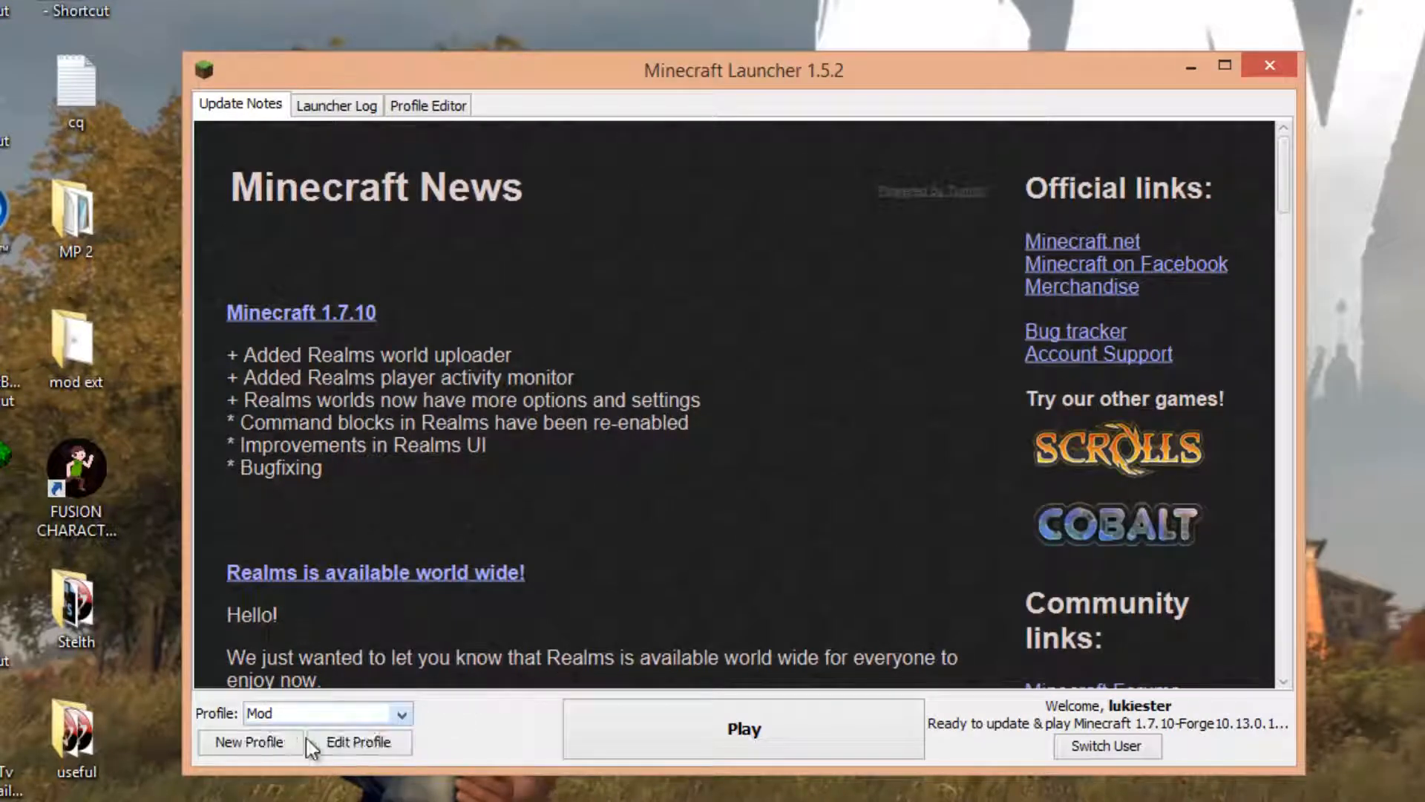
left_click(743, 728)
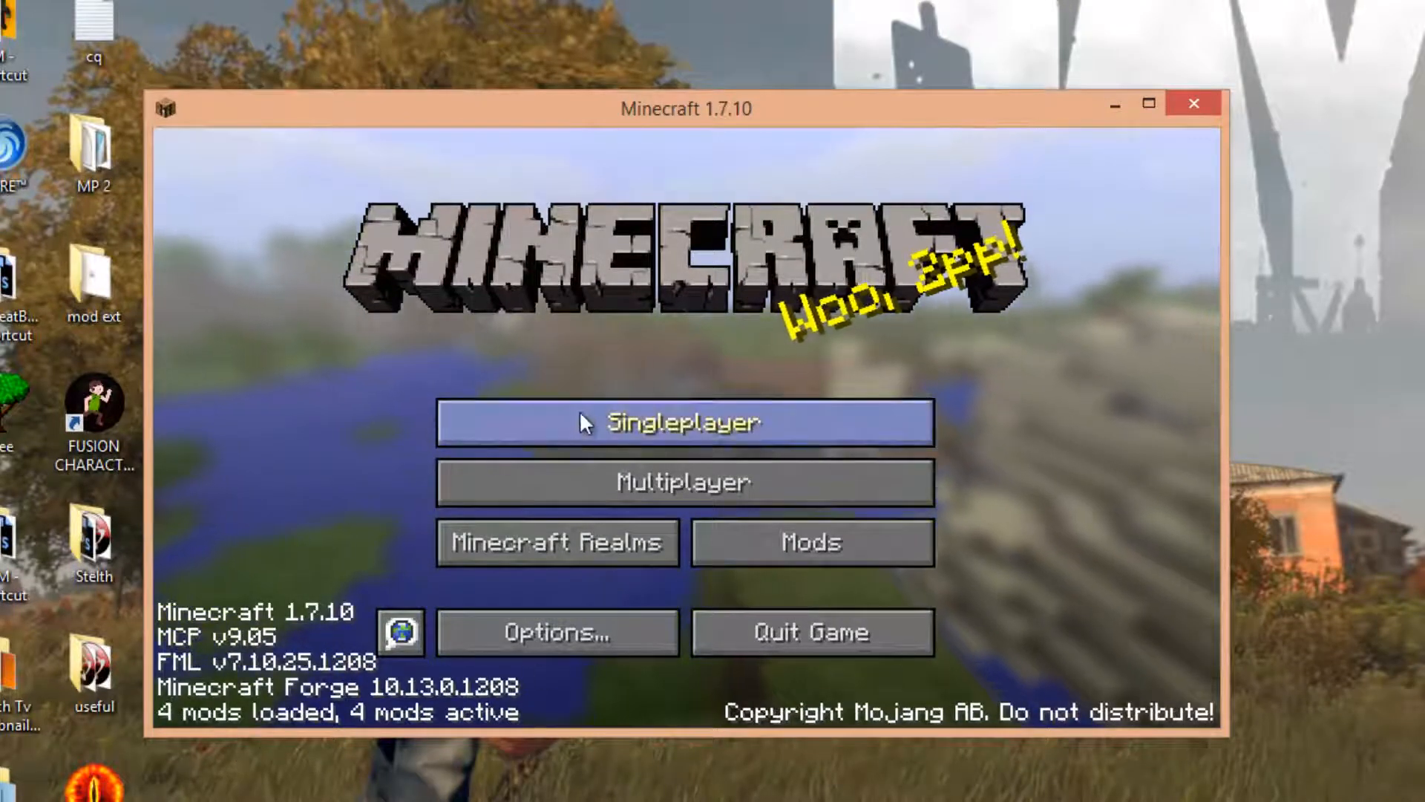
Step: Create and load a new singleplayer world in modded Minecraft
left_click(684, 422)
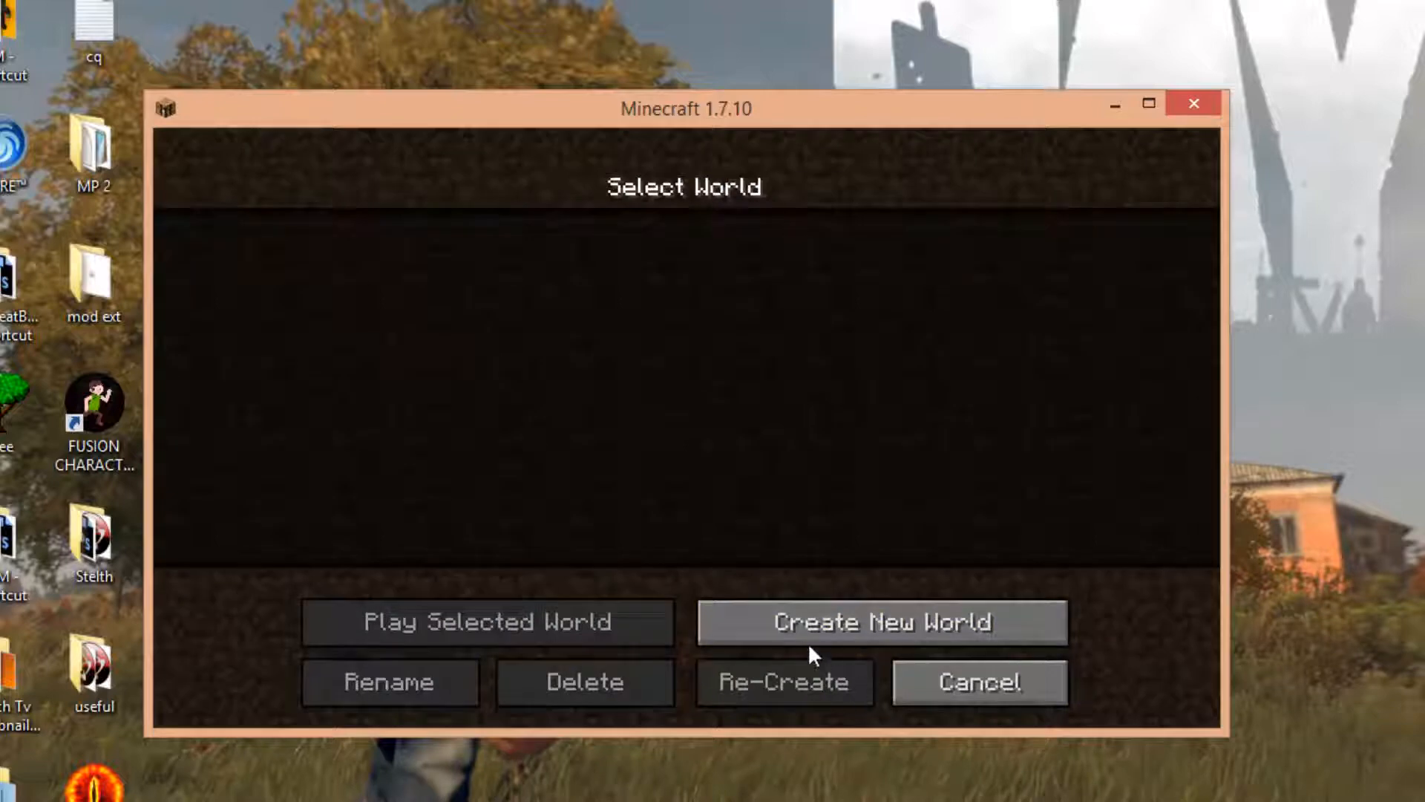
left_click(879, 622)
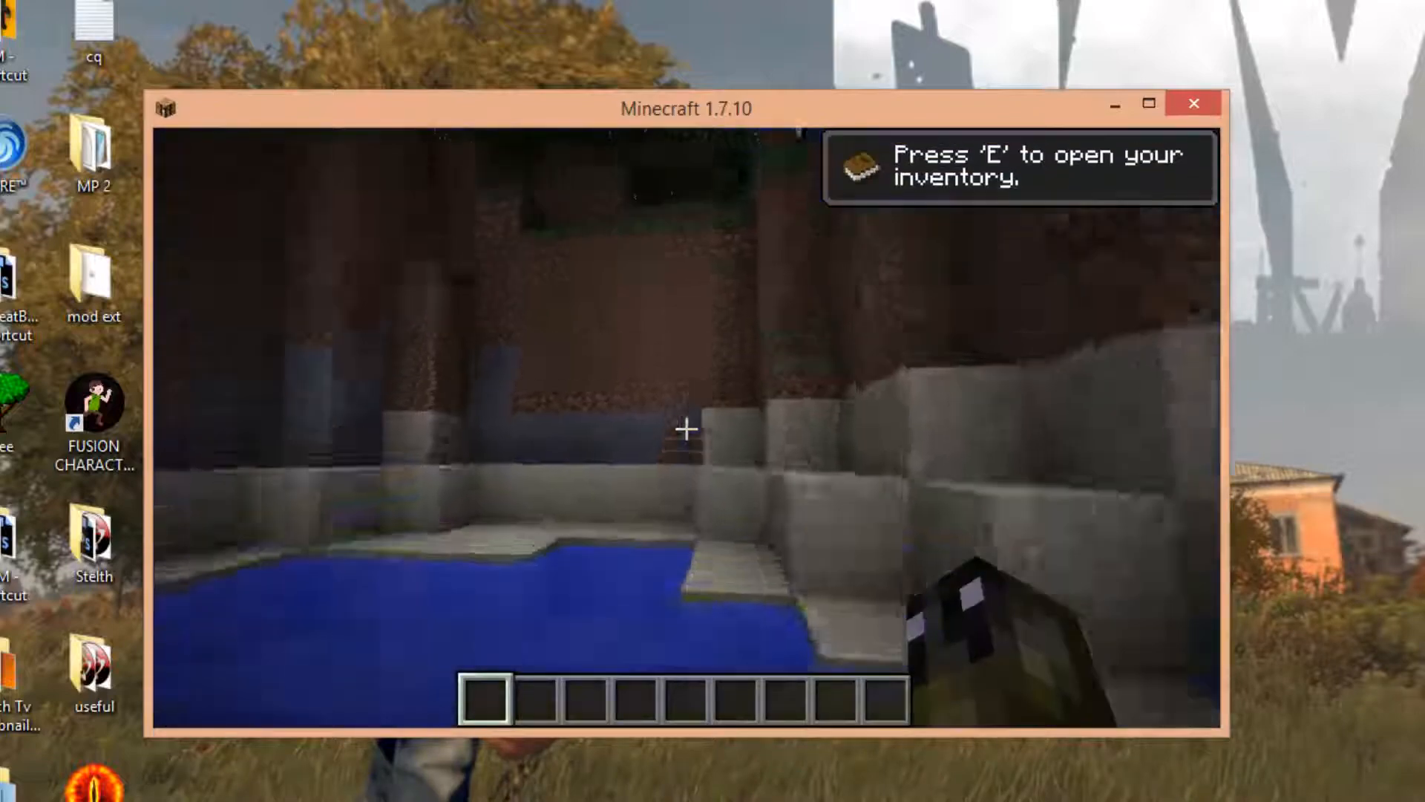
key("e")
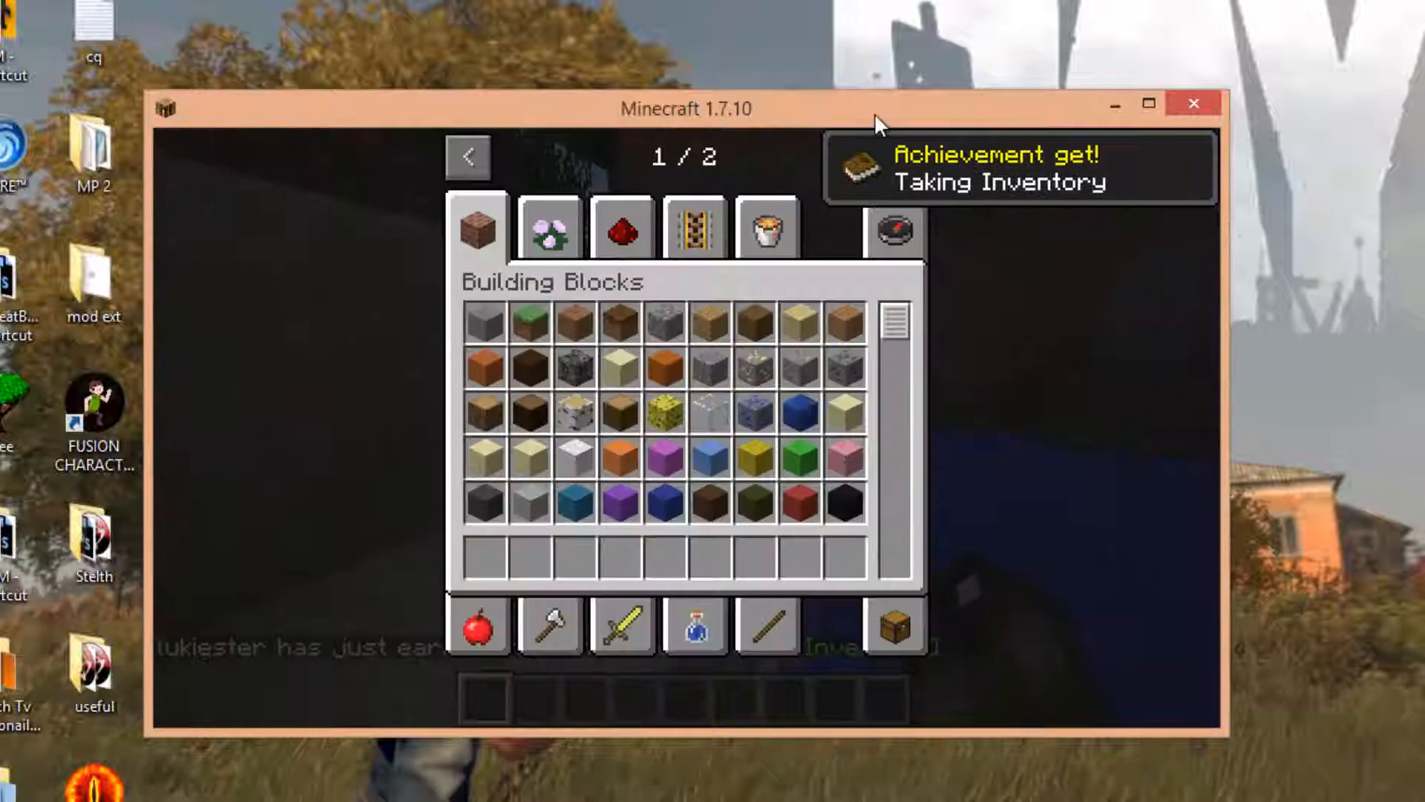
key("Escape")
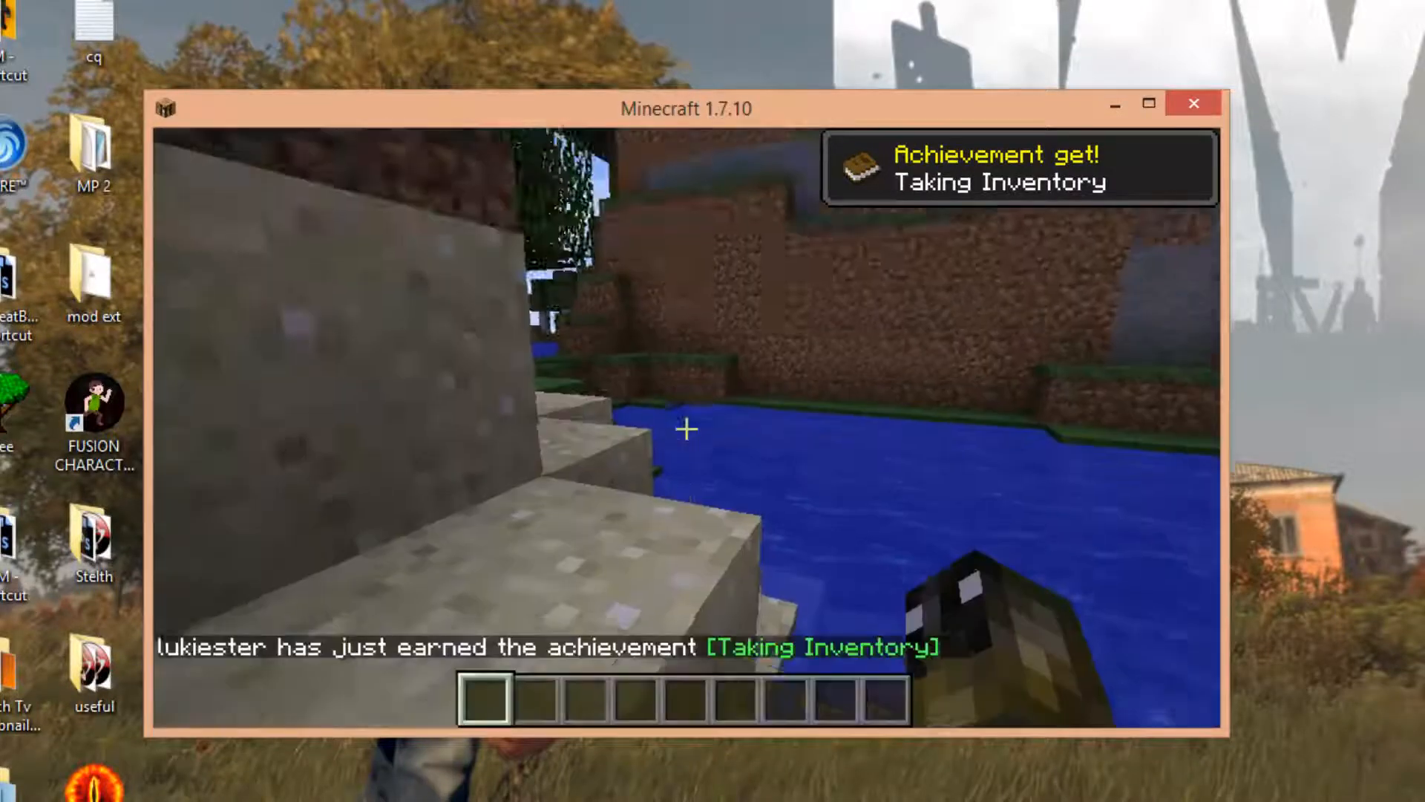
key("e")
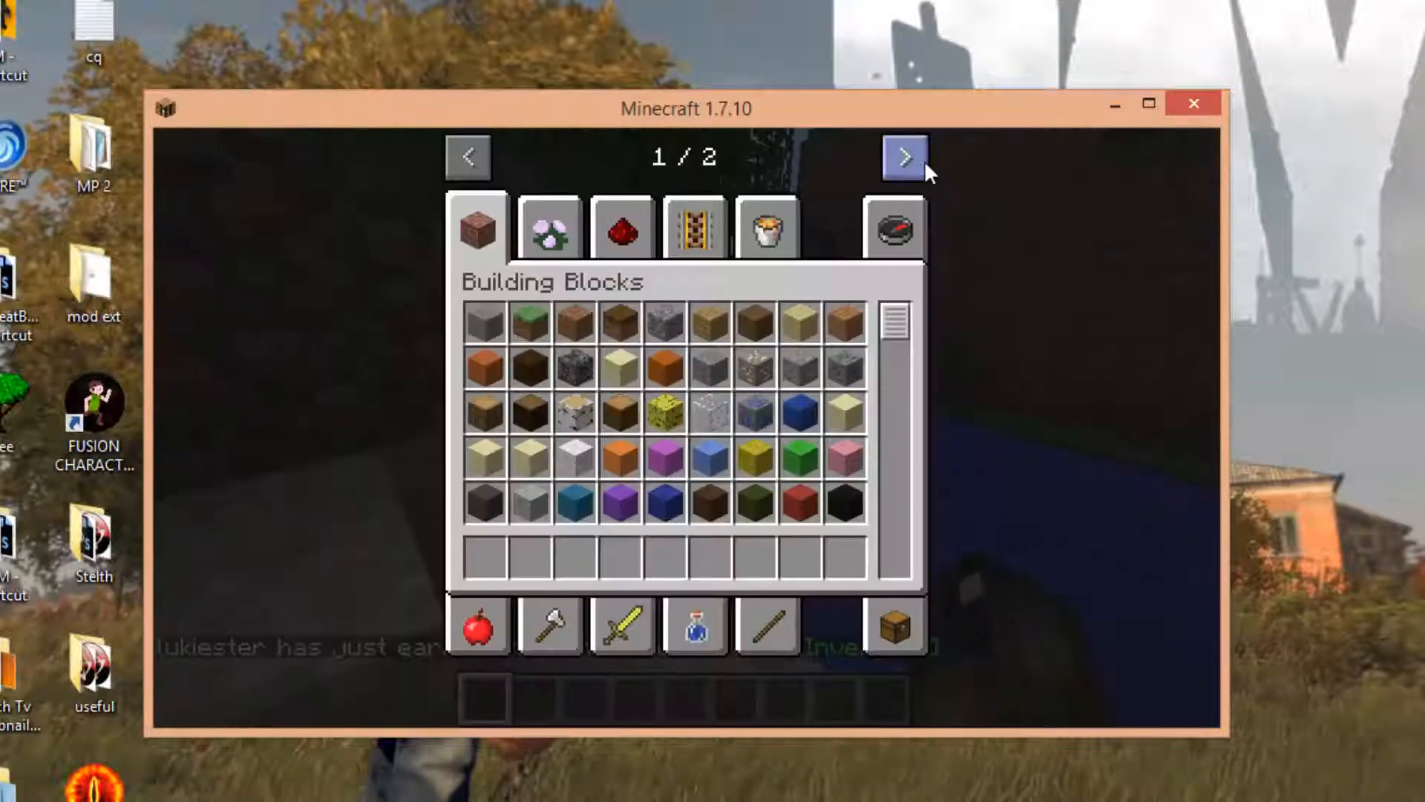
left_click(903, 155)
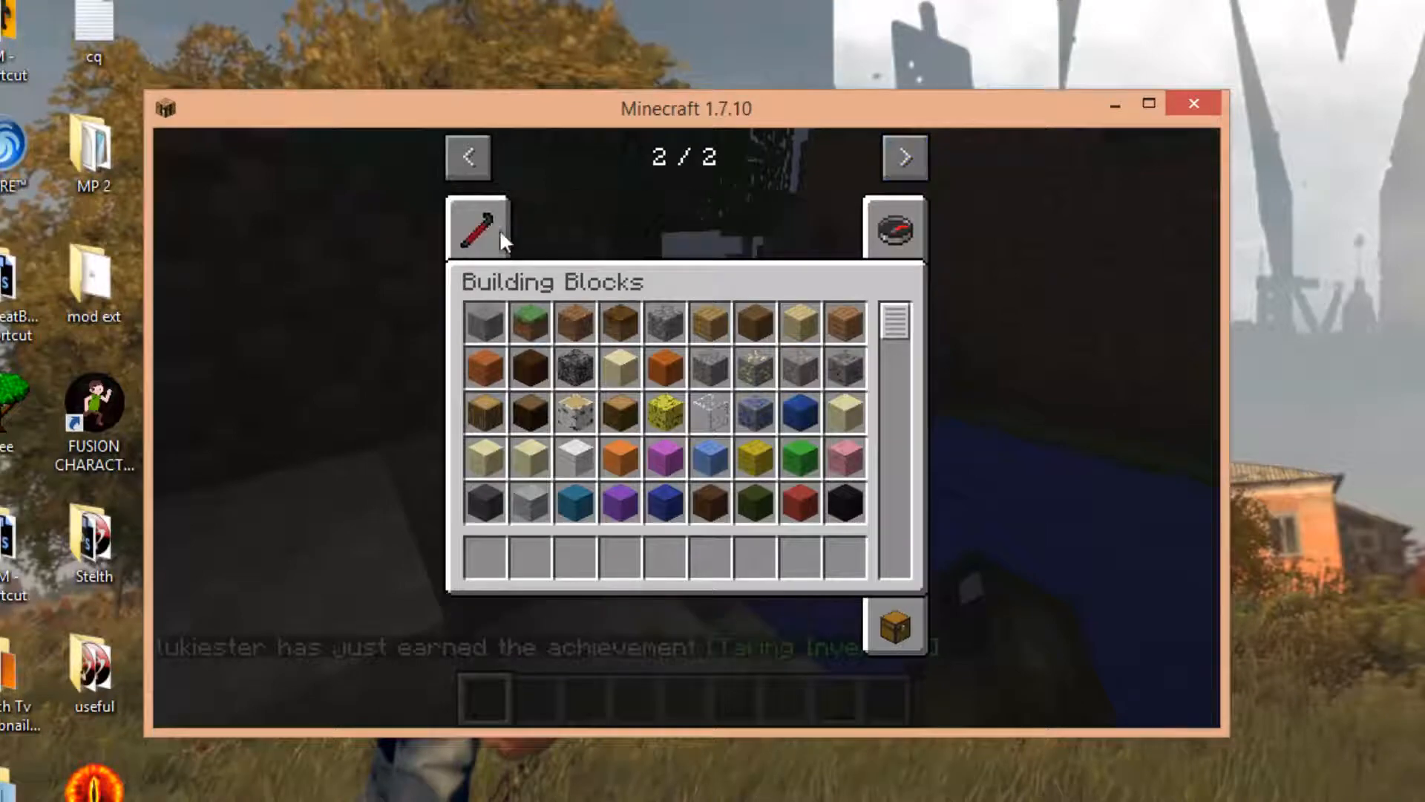
left_click(479, 225)
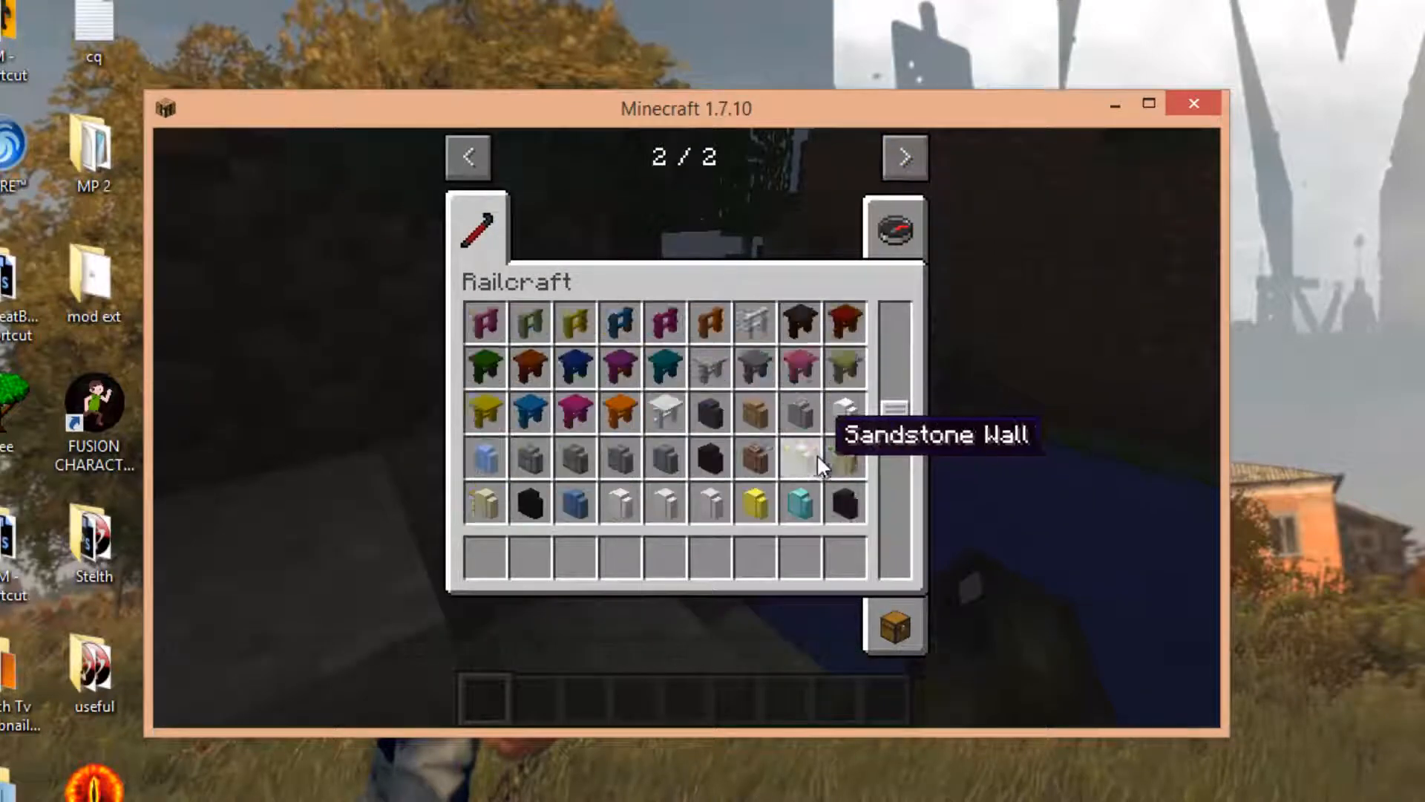
scroll("down", 3)
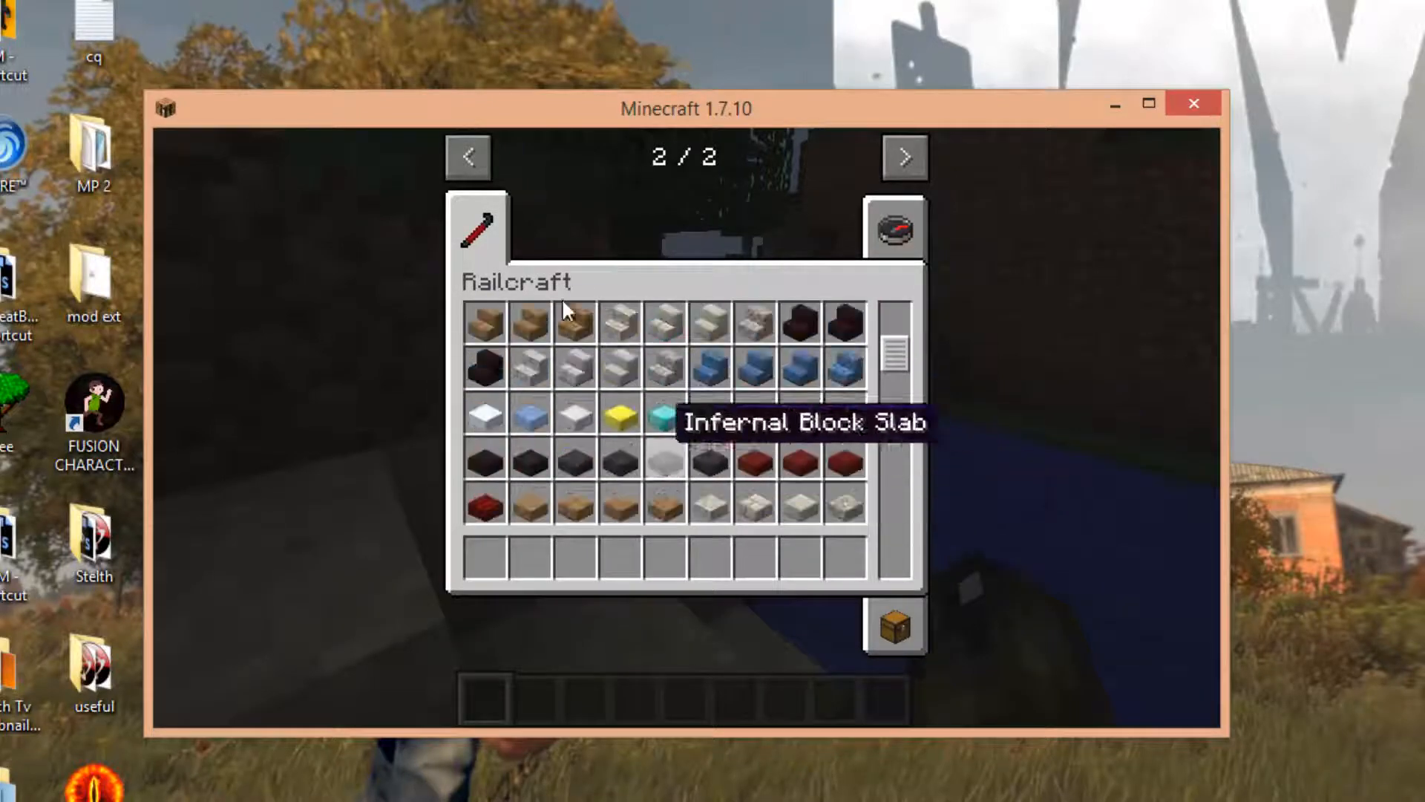
left_click(469, 155)
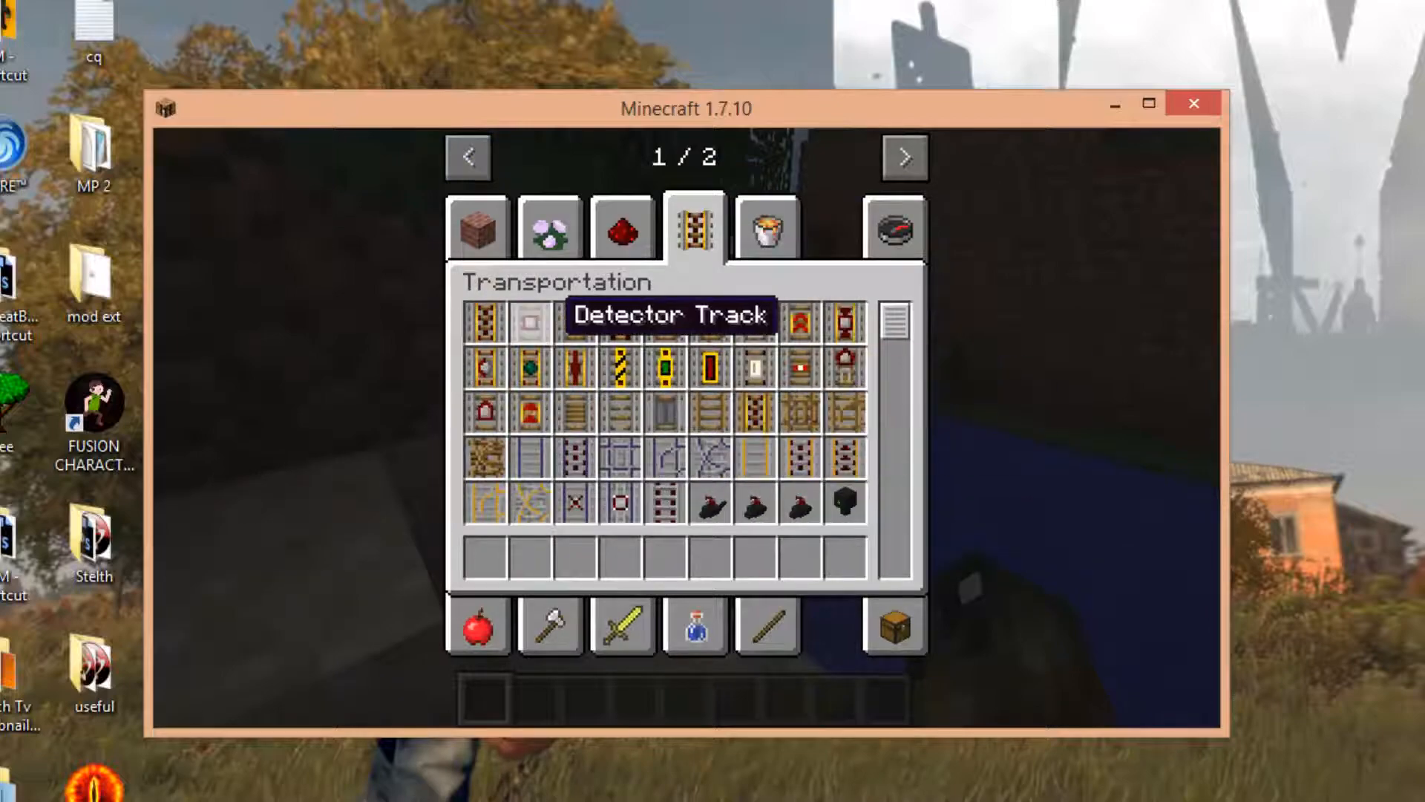
key("Escape")
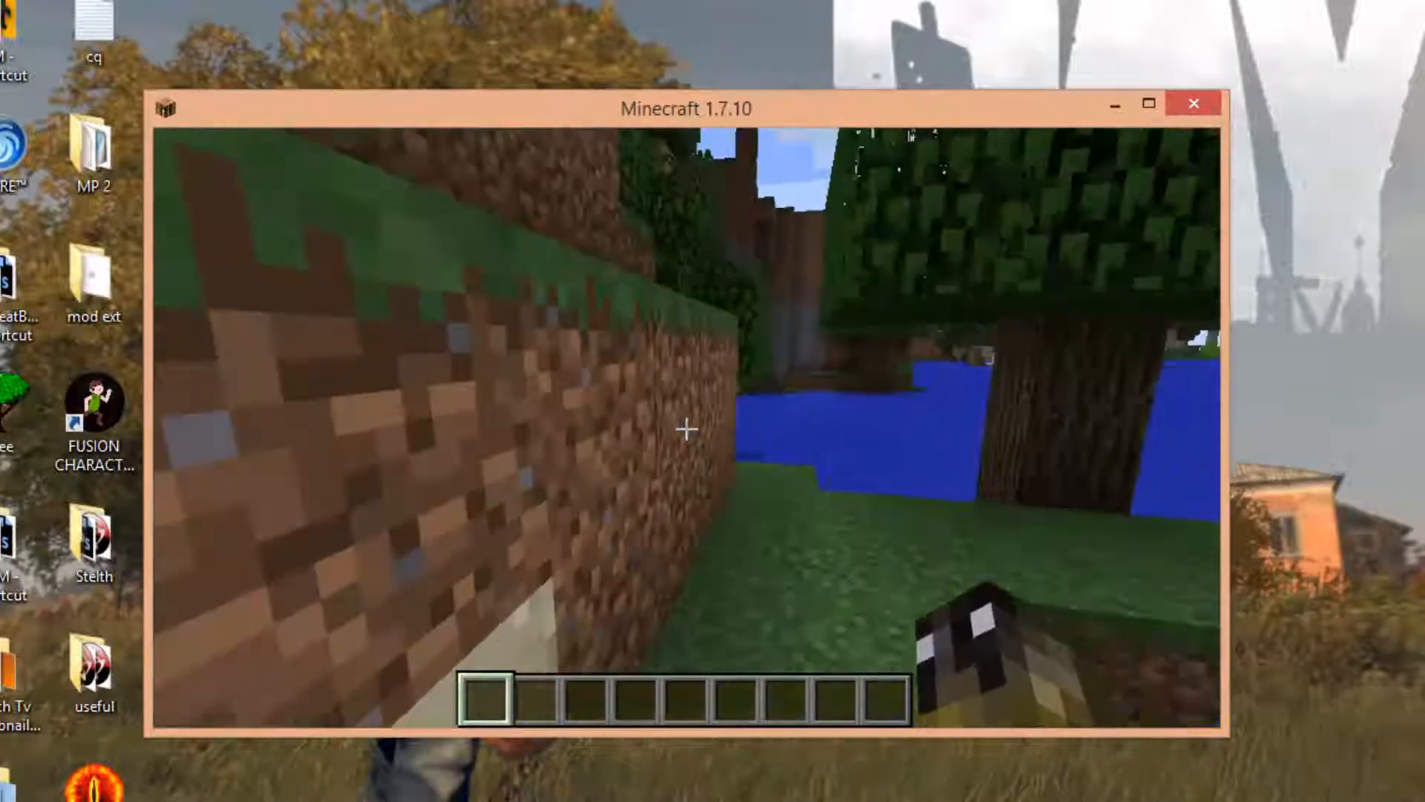